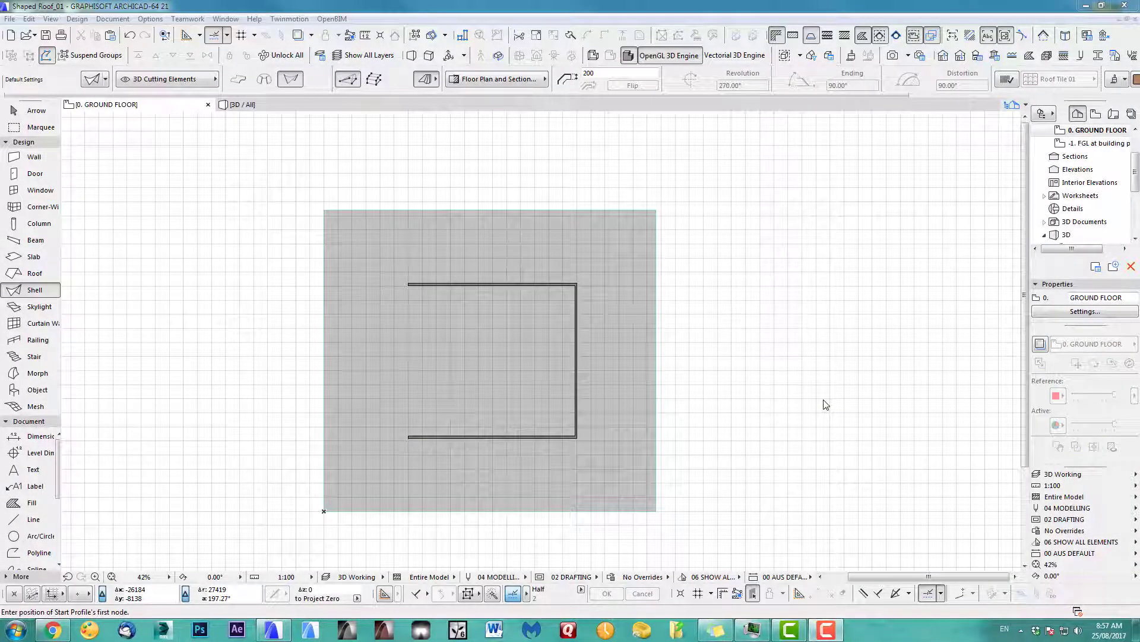
mouse_move(764, 400)
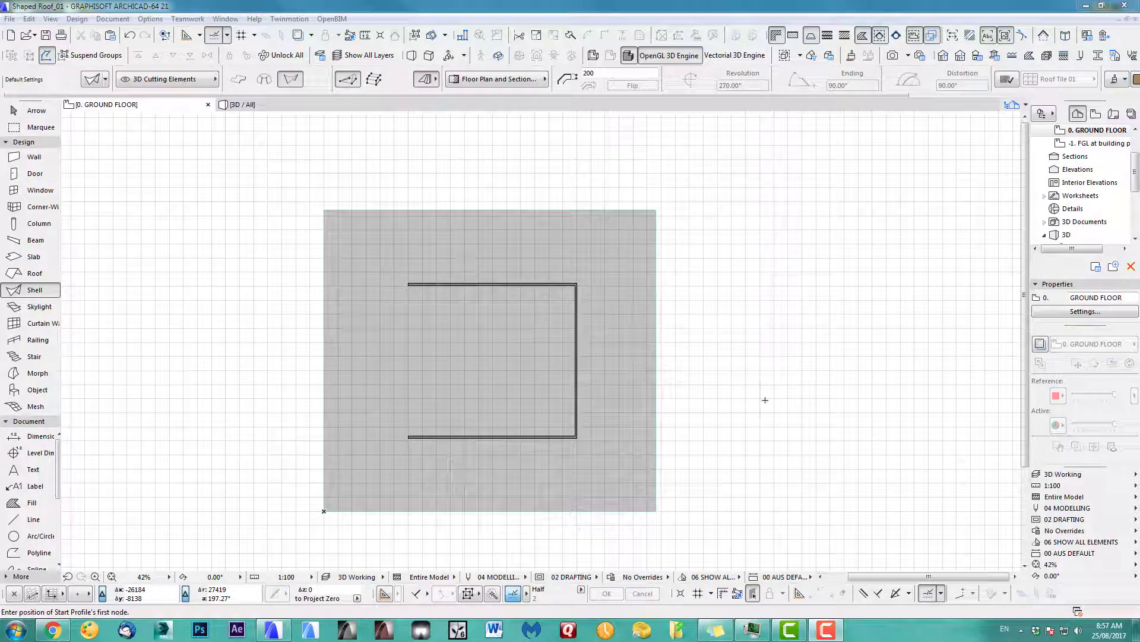
mouse_move(699, 423)
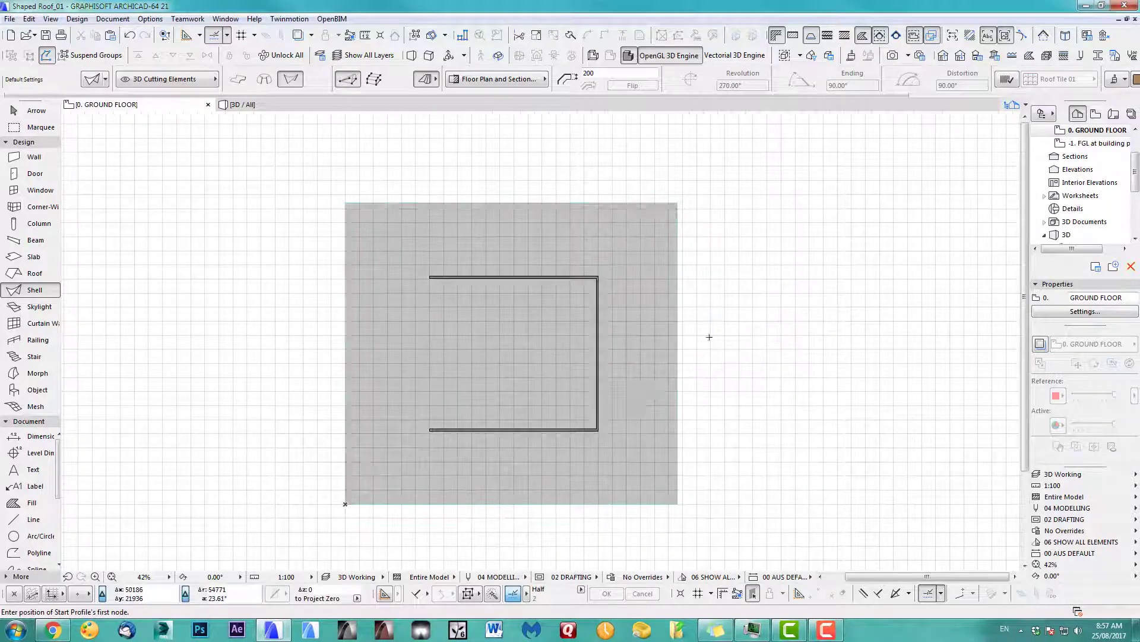
Check the walls in 3D, place the revolved shell over them, and return to the 3D window.
click(244, 104)
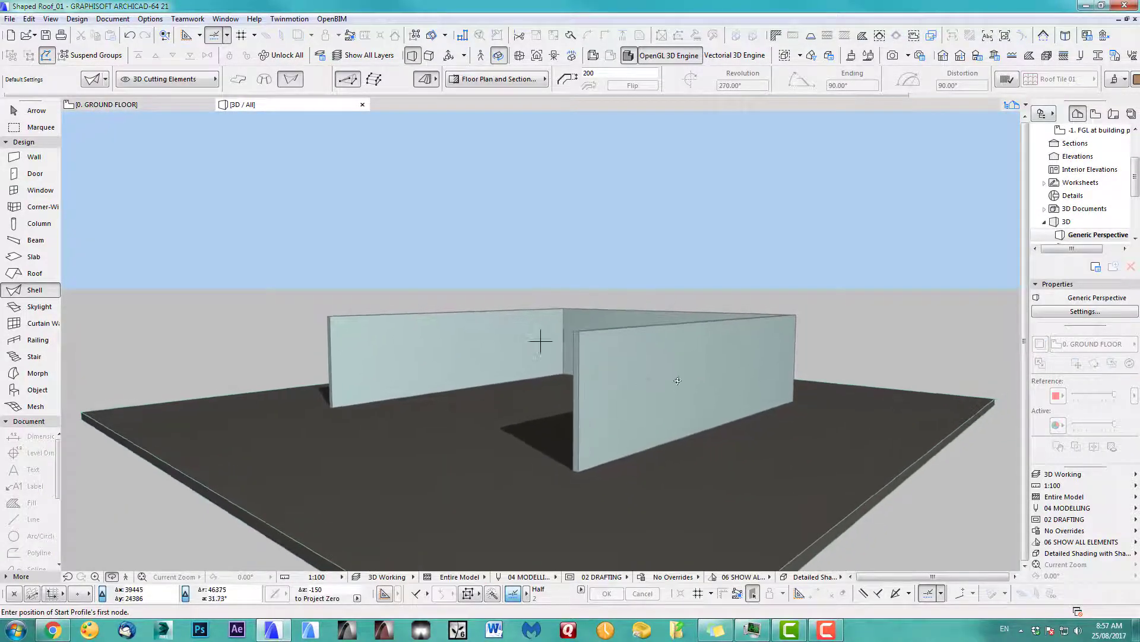
click(105, 104)
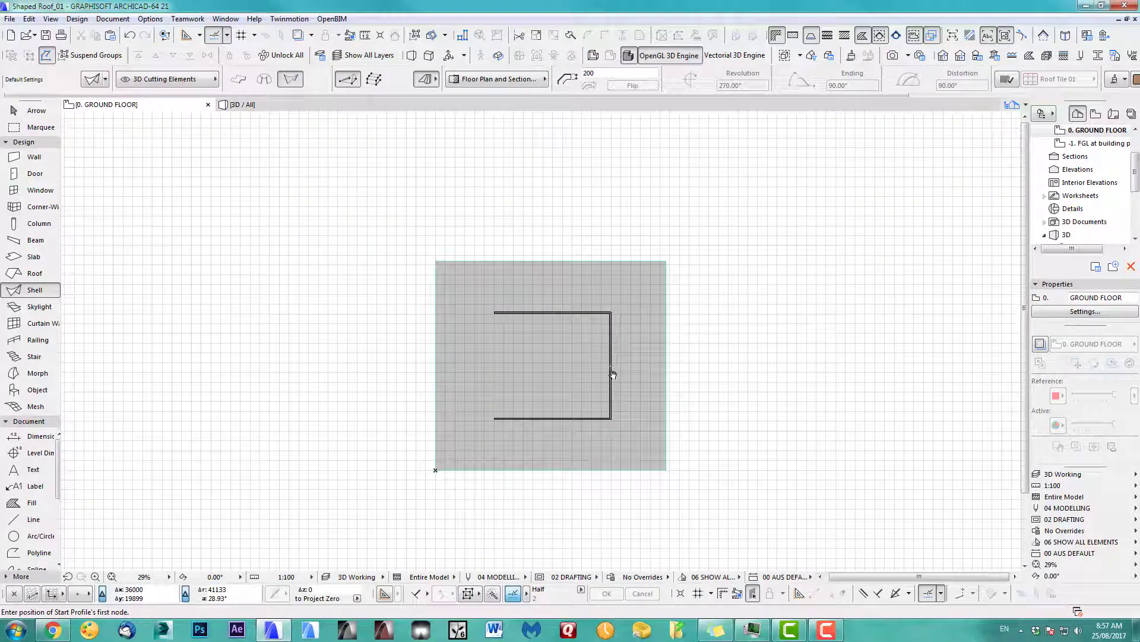
mouse_move(34, 273)
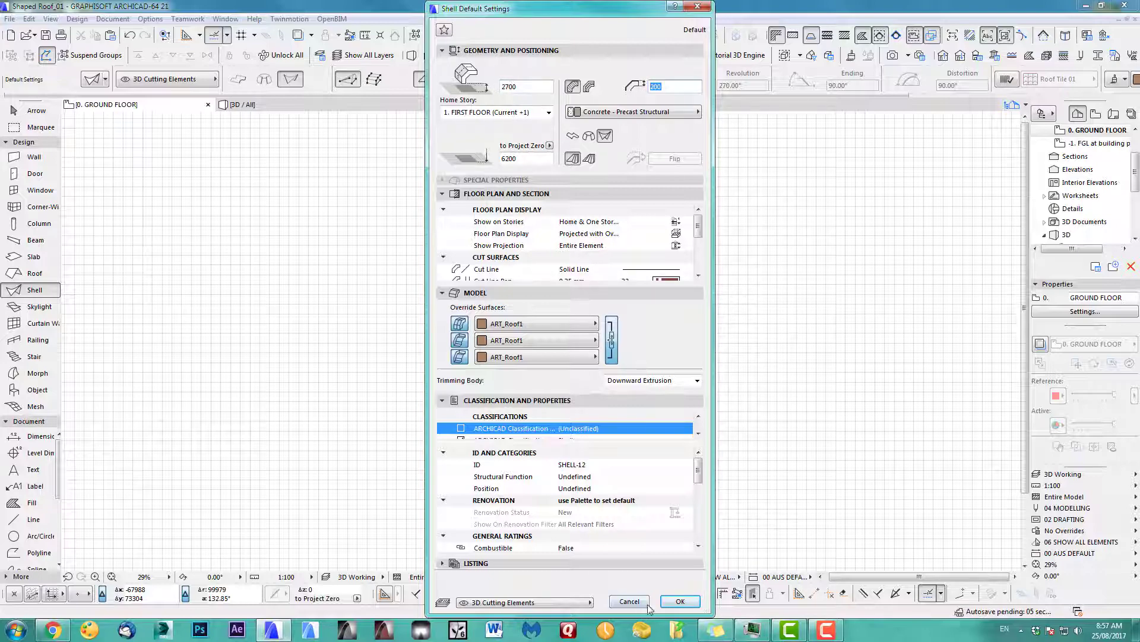
click(680, 601)
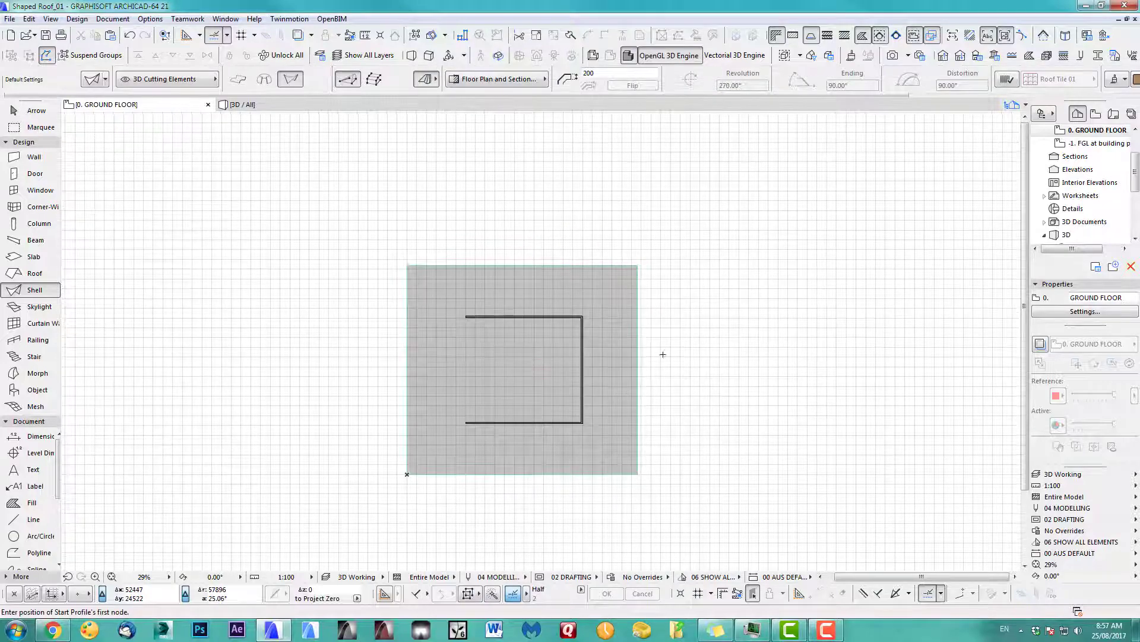
click(240, 104)
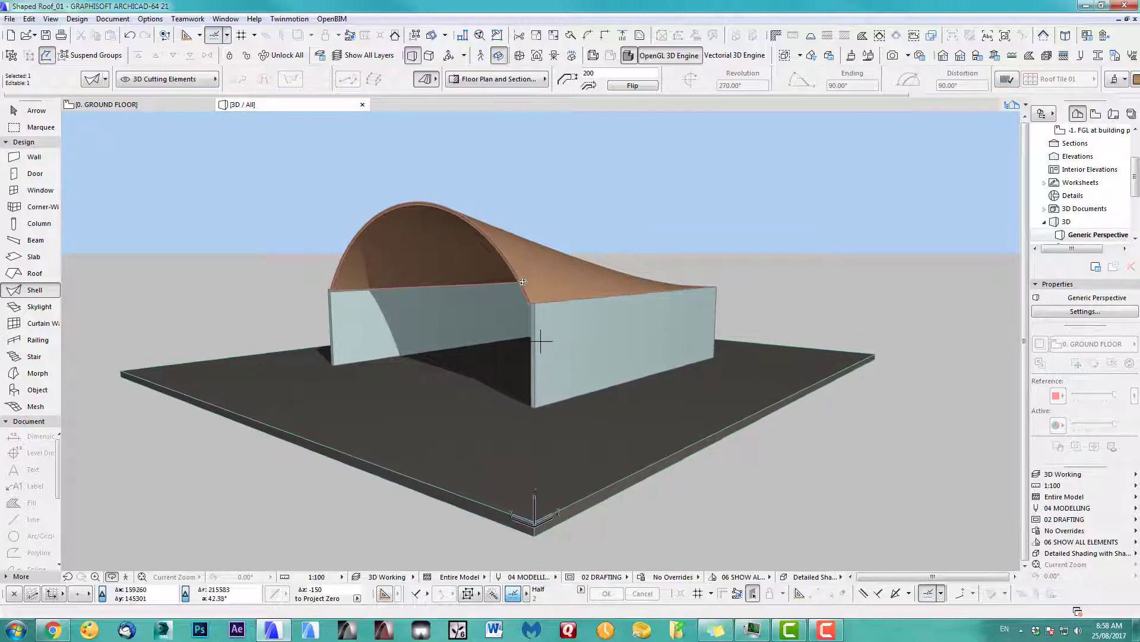
Back on the ground floor plan, bring up the default settings for new slabs.
click(106, 105)
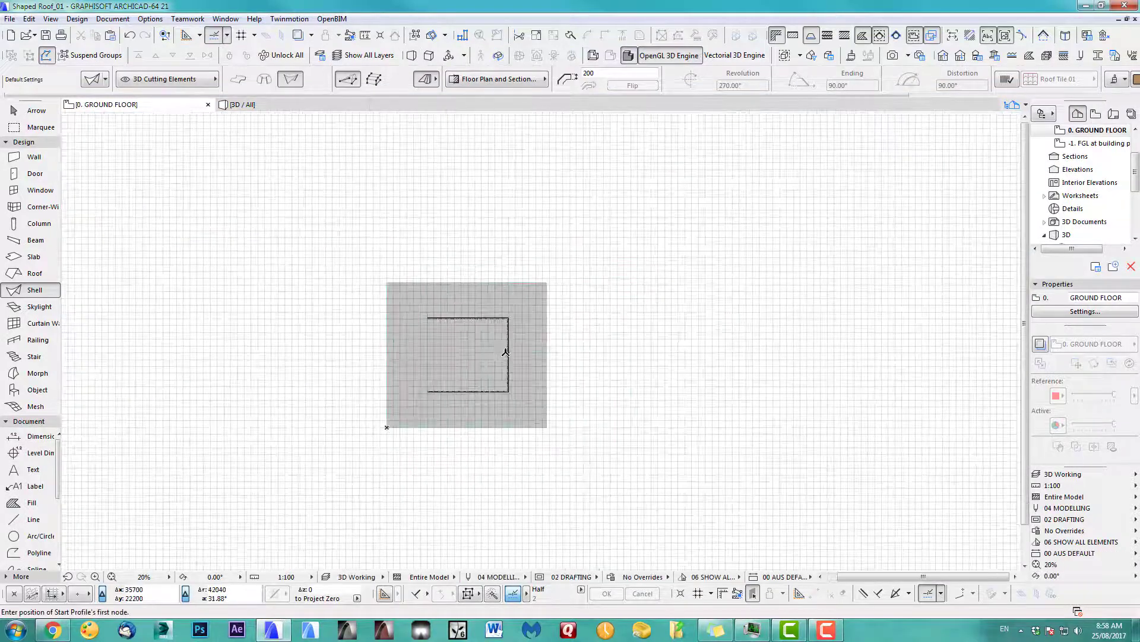
scroll(up, 3)
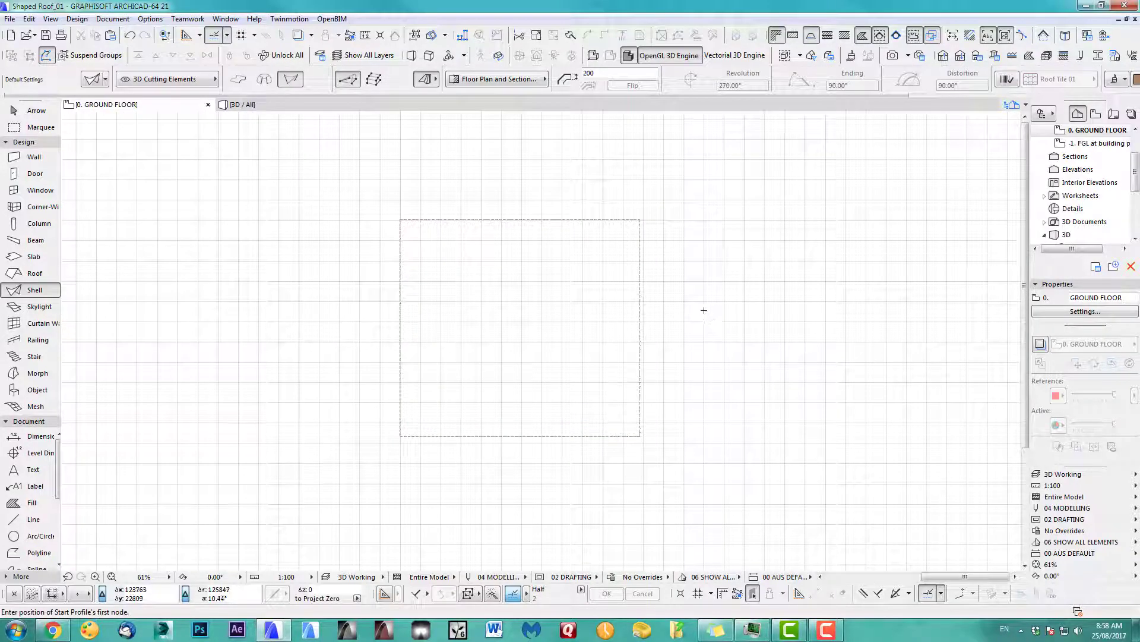
mouse_move(157, 245)
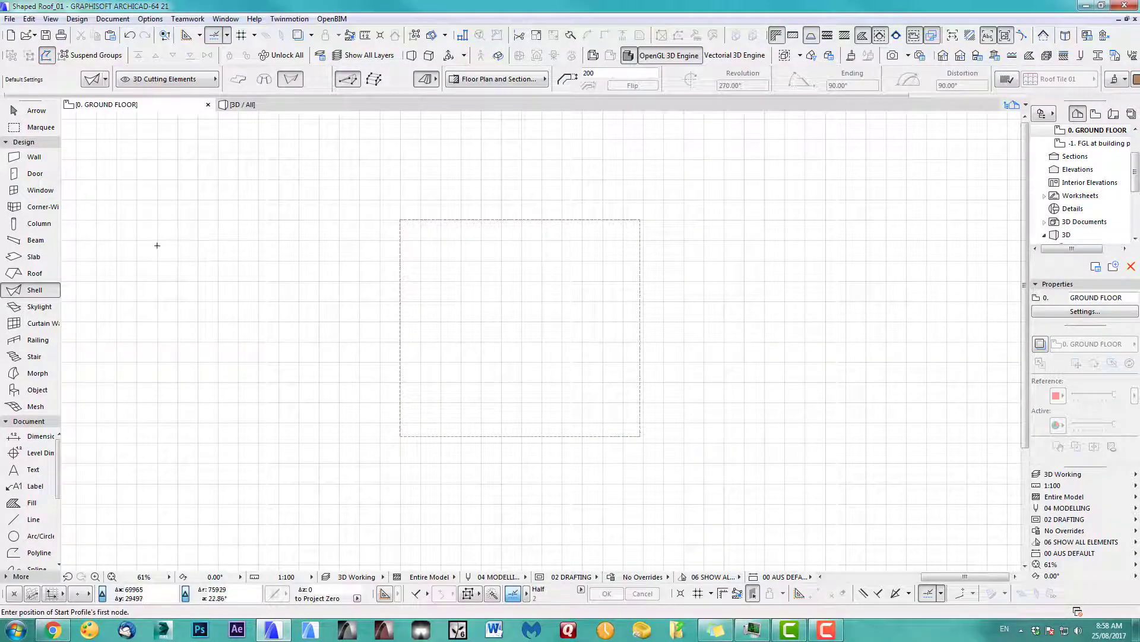
click(35, 256)
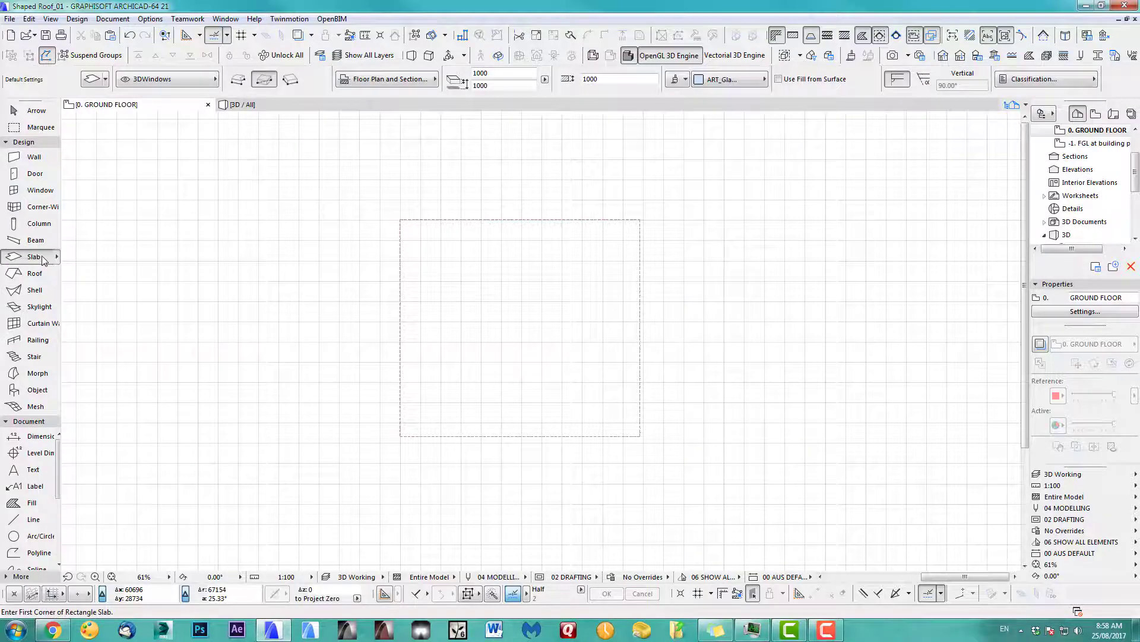
double_click(34, 256)
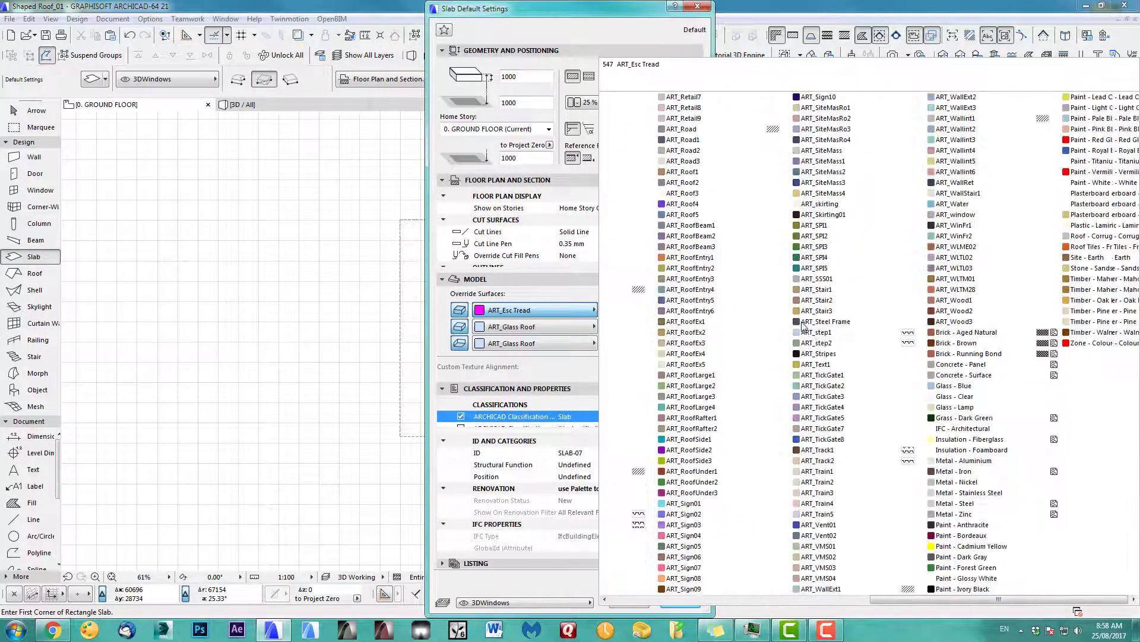
Set ART_WinFr1 as the override surface on all three slab faces.
click(900, 236)
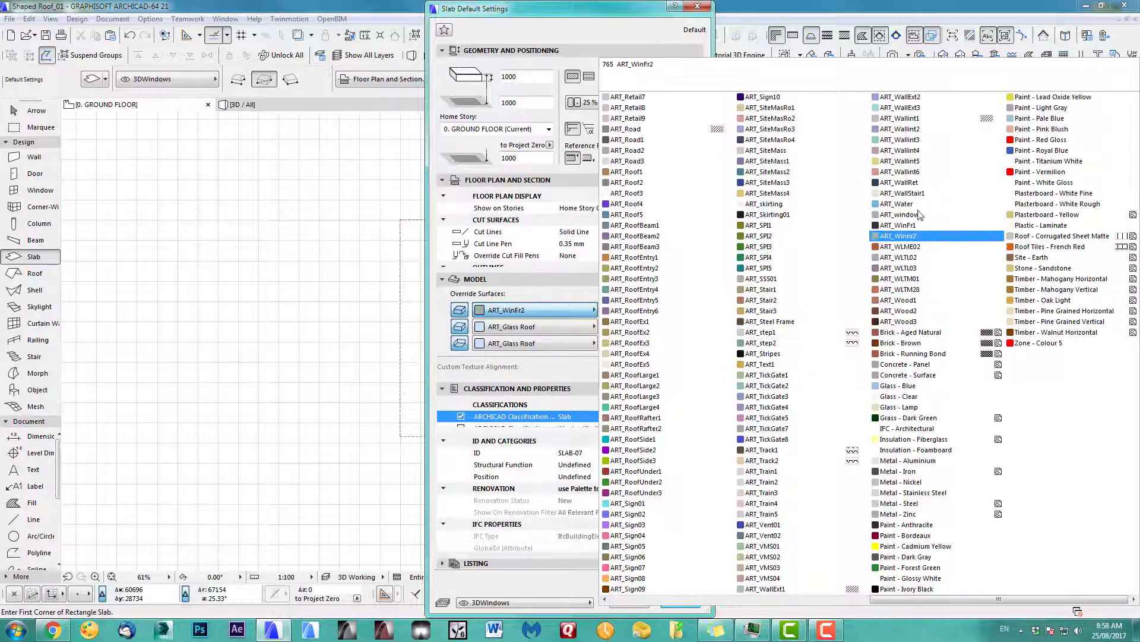
click(901, 192)
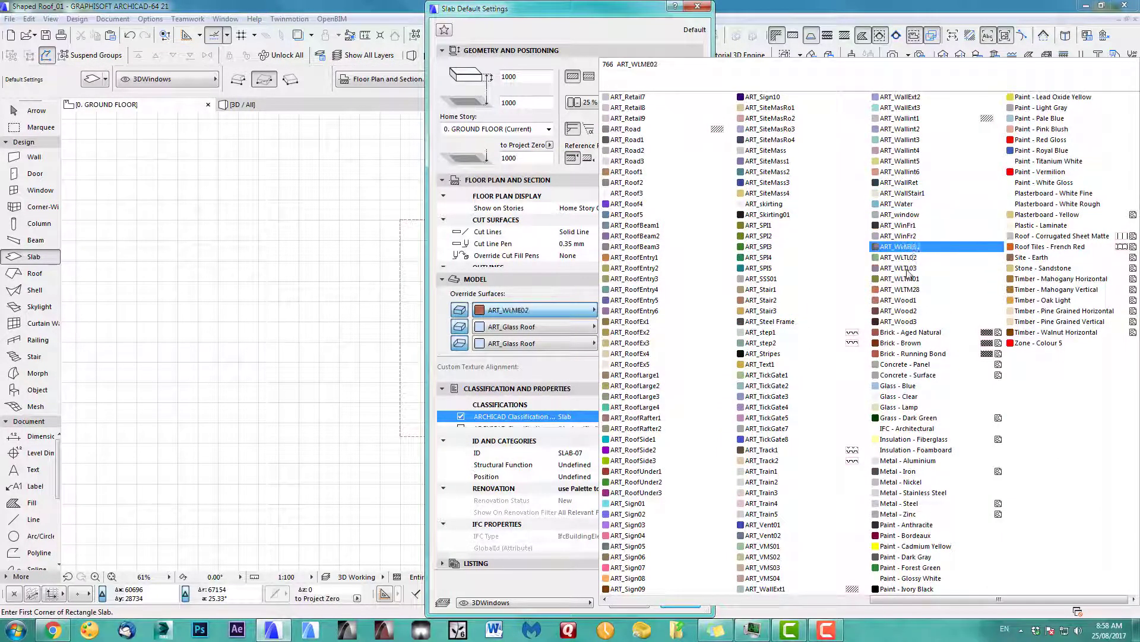
click(900, 245)
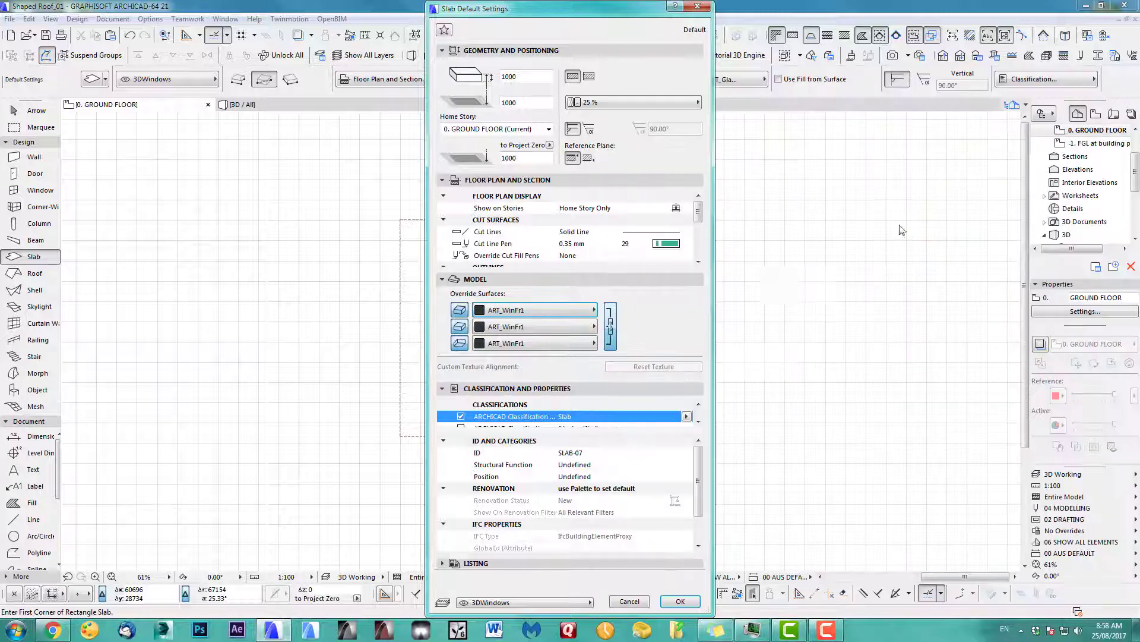
click(532, 603)
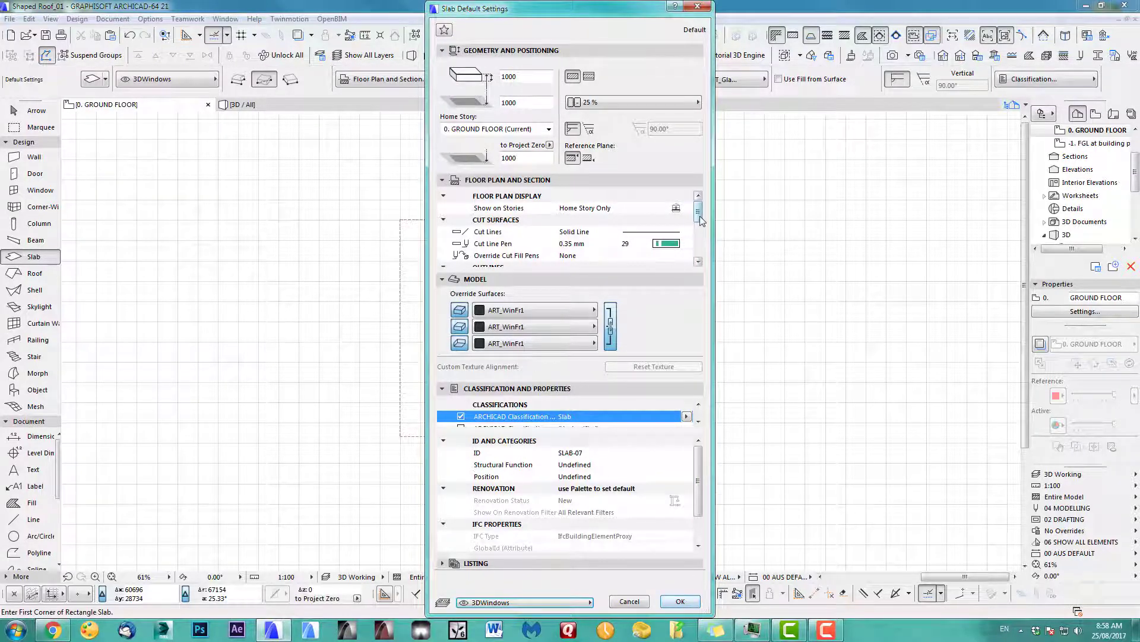
scroll(down, 3)
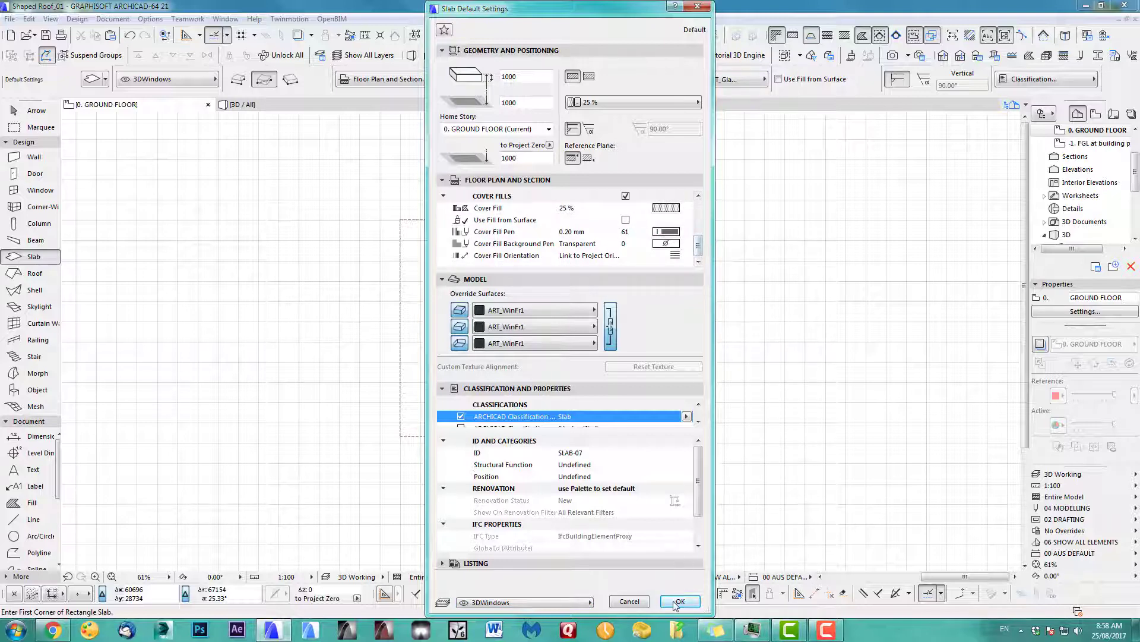
Confirm the slab defaults, draw a square slab and cut/paste it via the Edit commands.
click(679, 601)
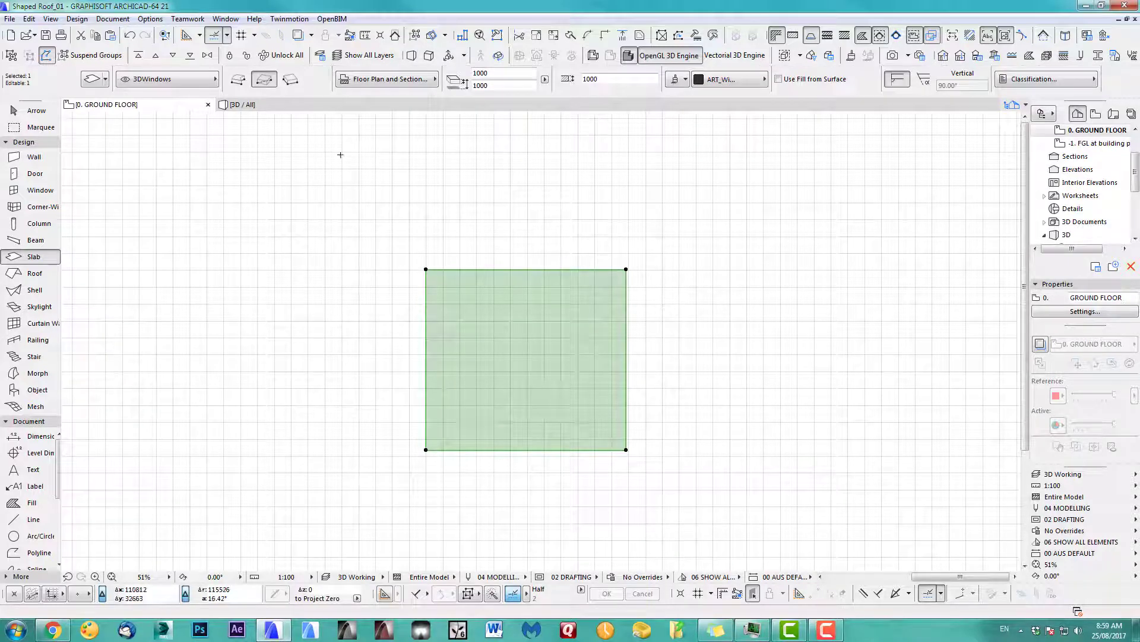
click(29, 17)
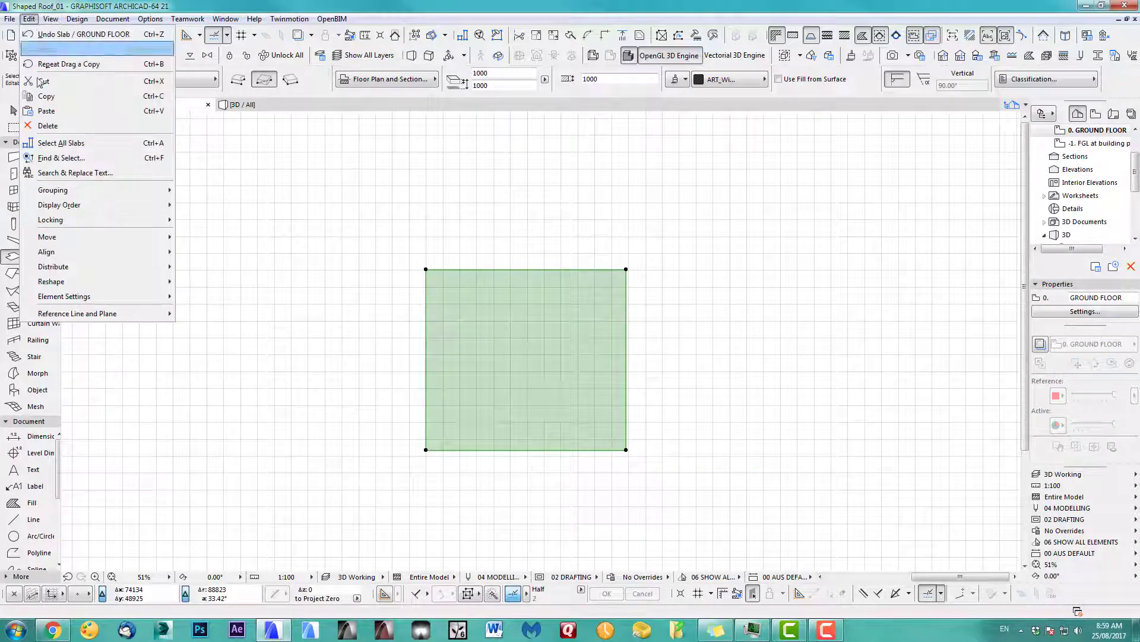
click(674, 312)
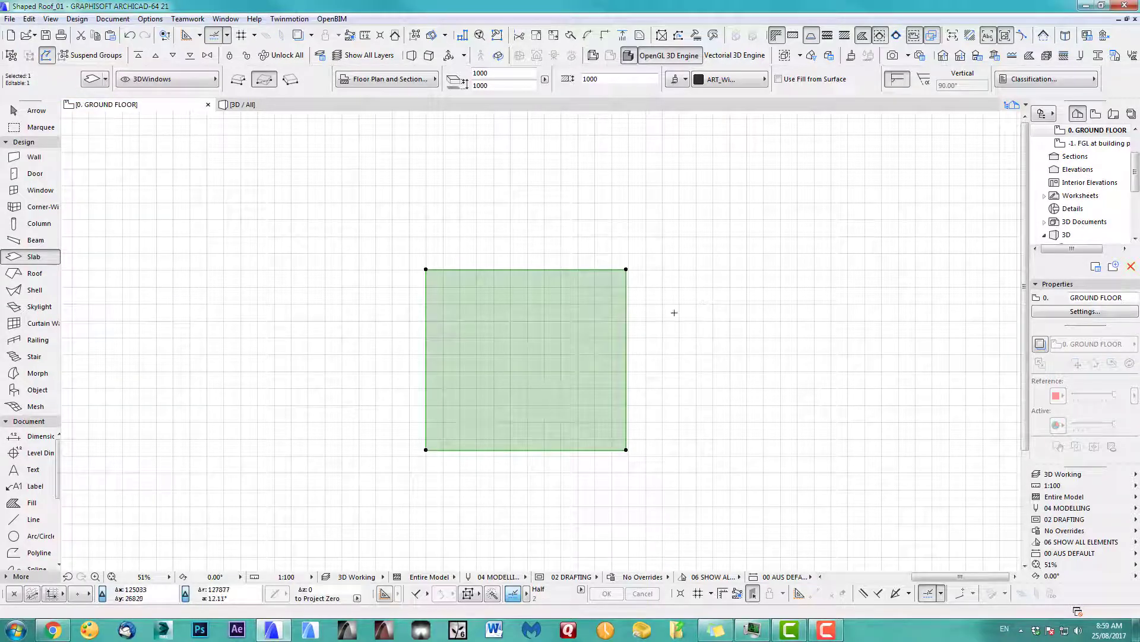
click(29, 17)
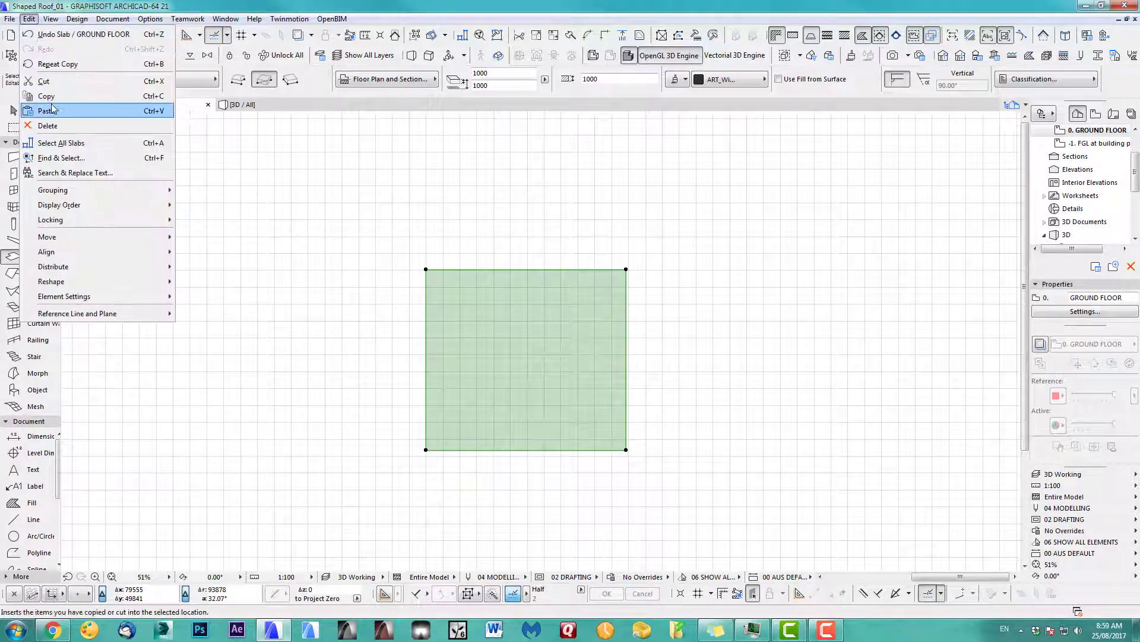
click(47, 109)
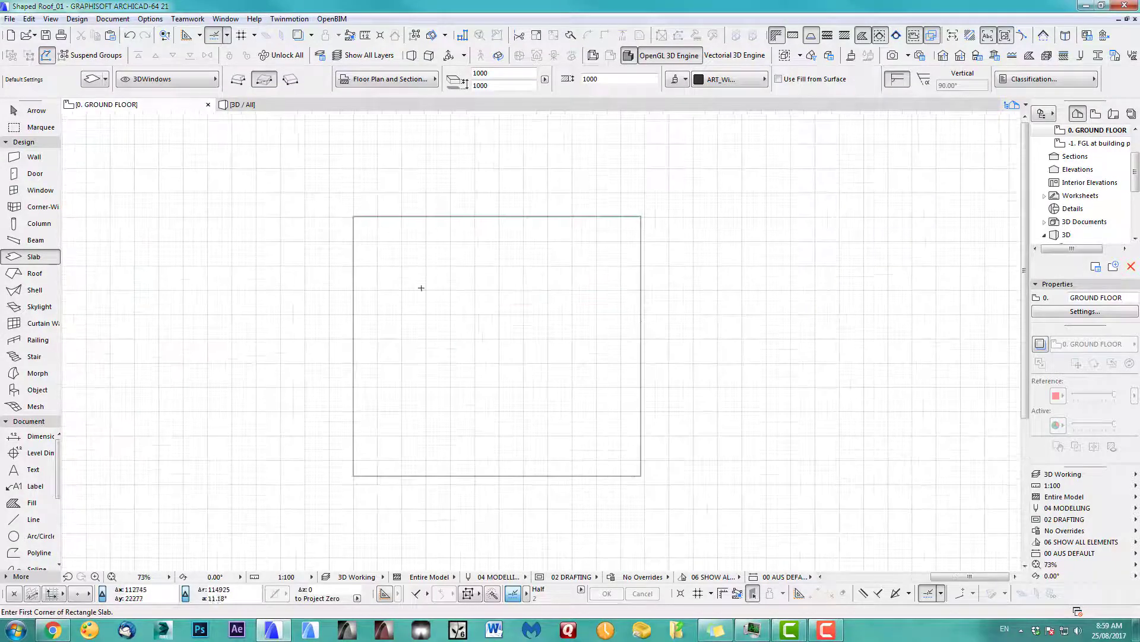
Return to the 0. GROUND FLOOR plan and clear the marquee around the wall square.
click(40, 127)
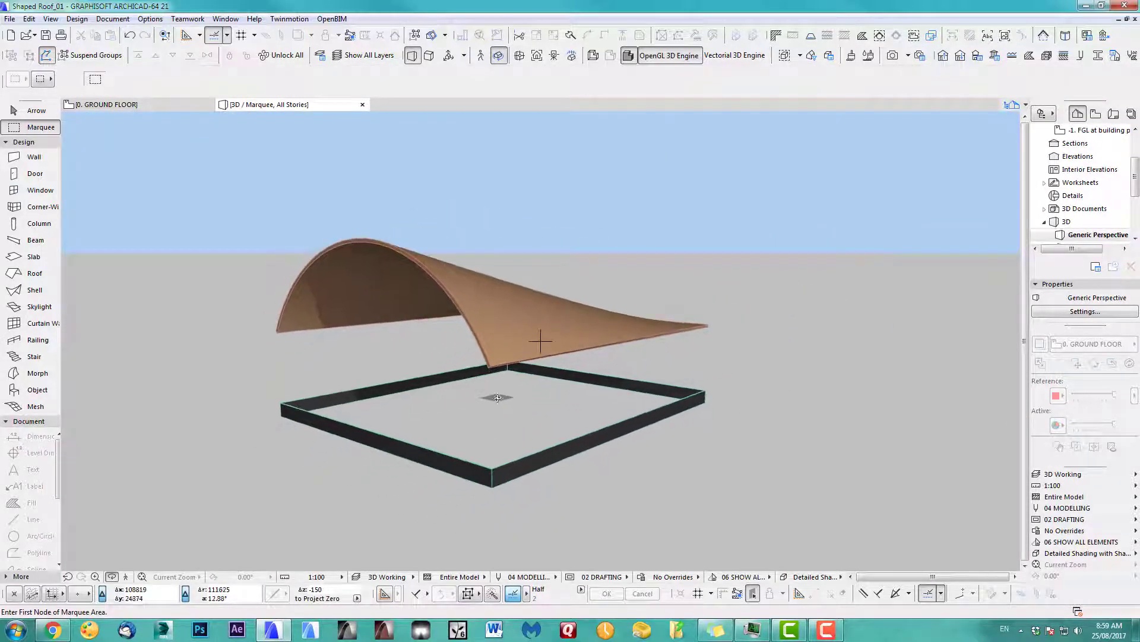
click(105, 104)
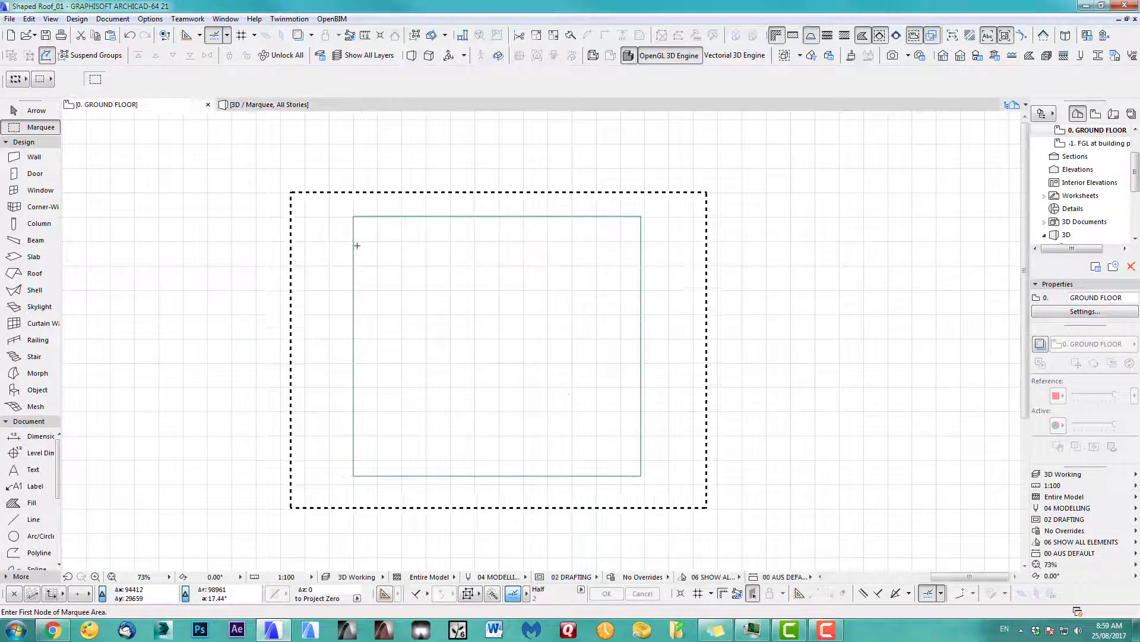
click(33, 256)
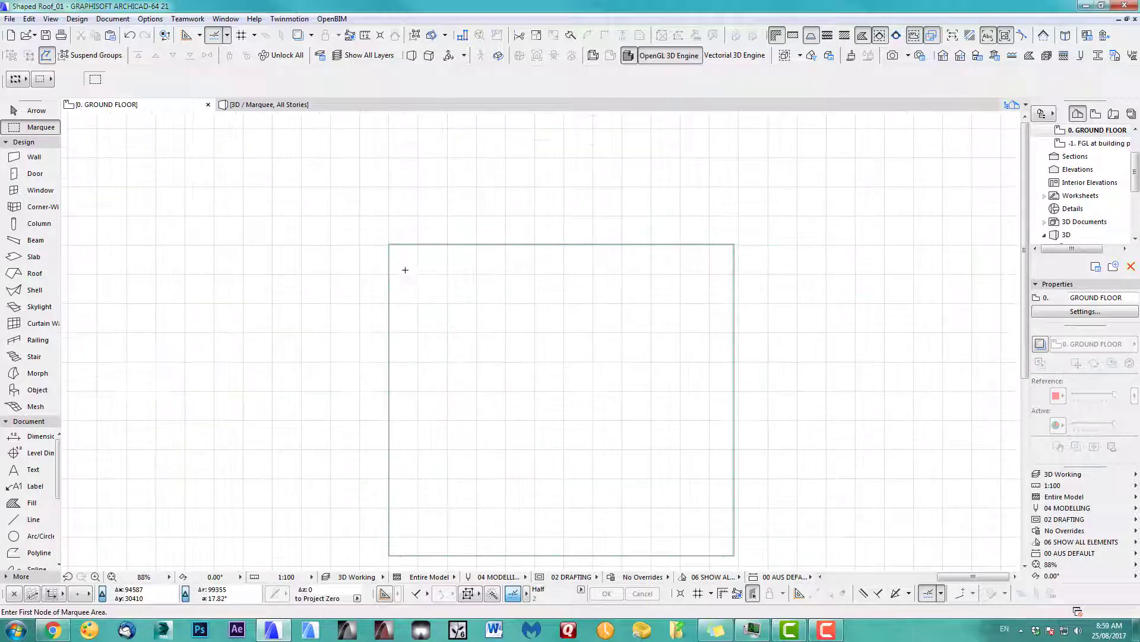
mouse_move(717, 270)
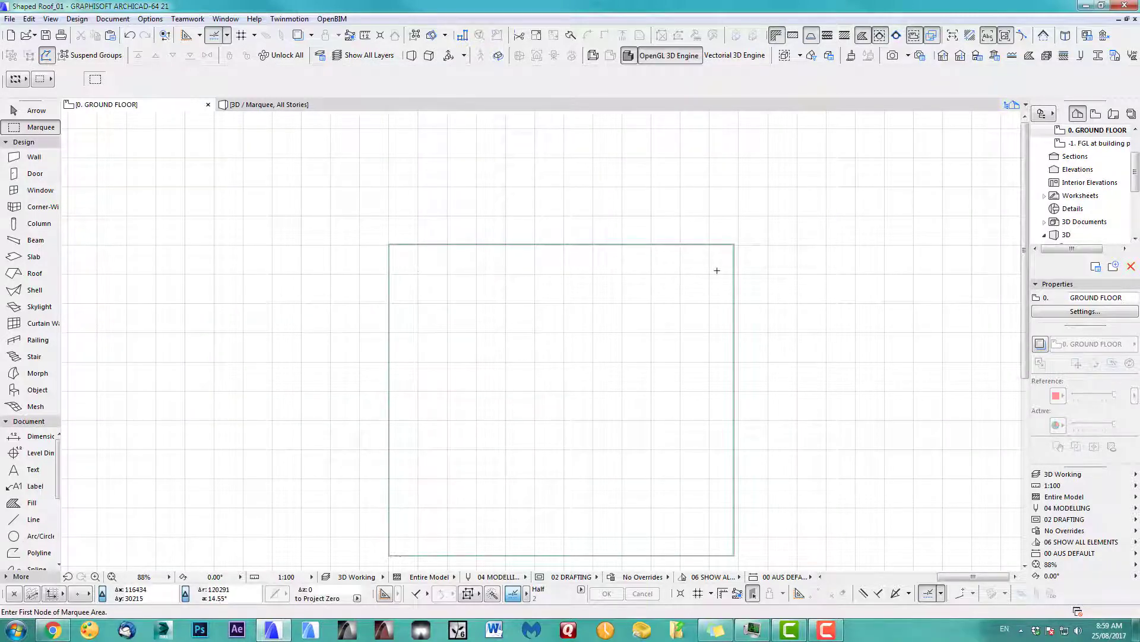
mouse_move(307, 263)
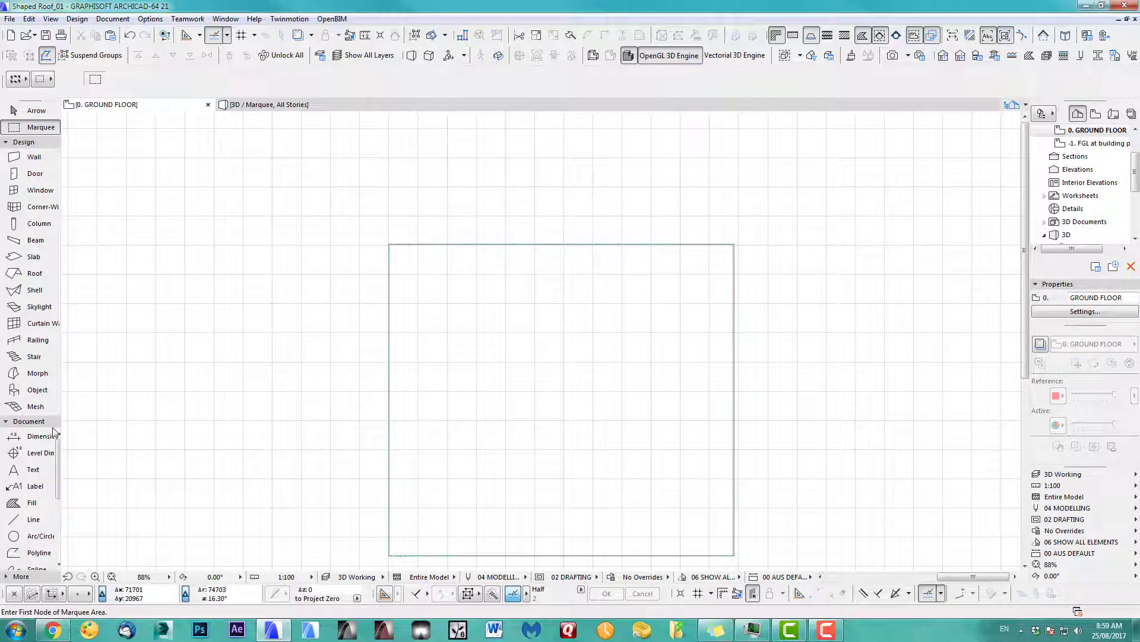
Start a thin rectangular slab strip along the left wall with the Slab tool.
click(33, 257)
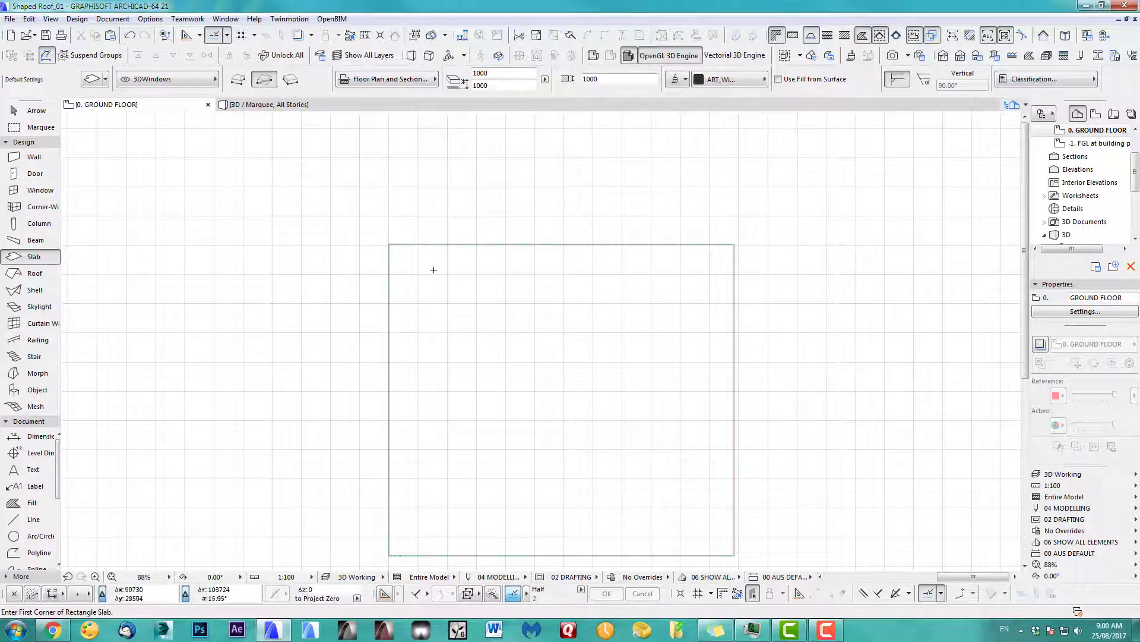
scroll(up, 3)
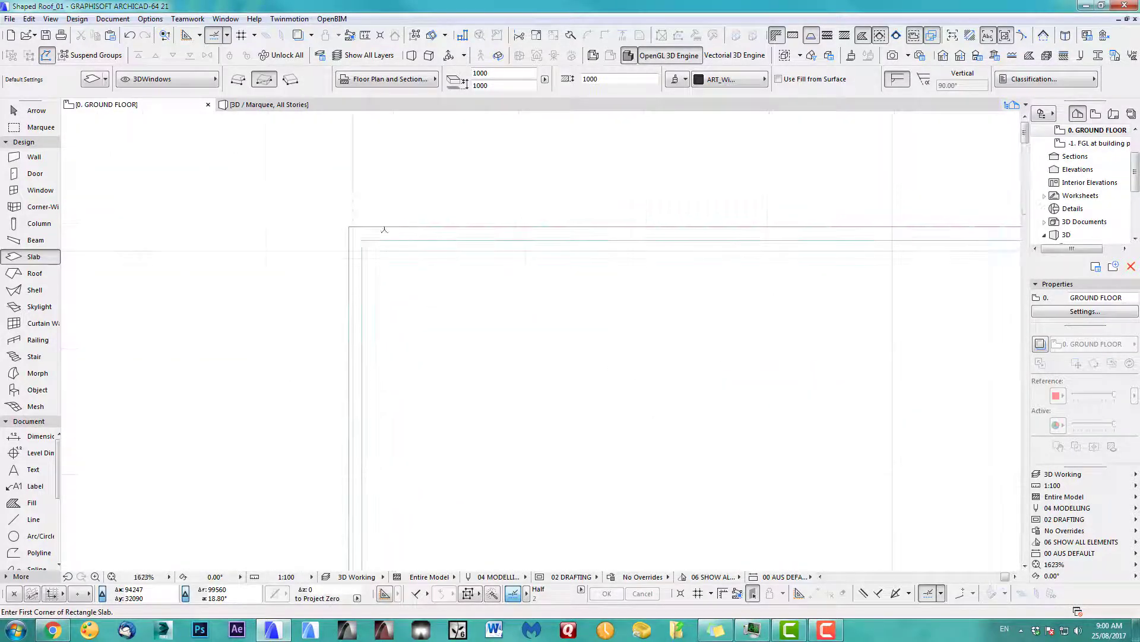
mouse_move(363, 240)
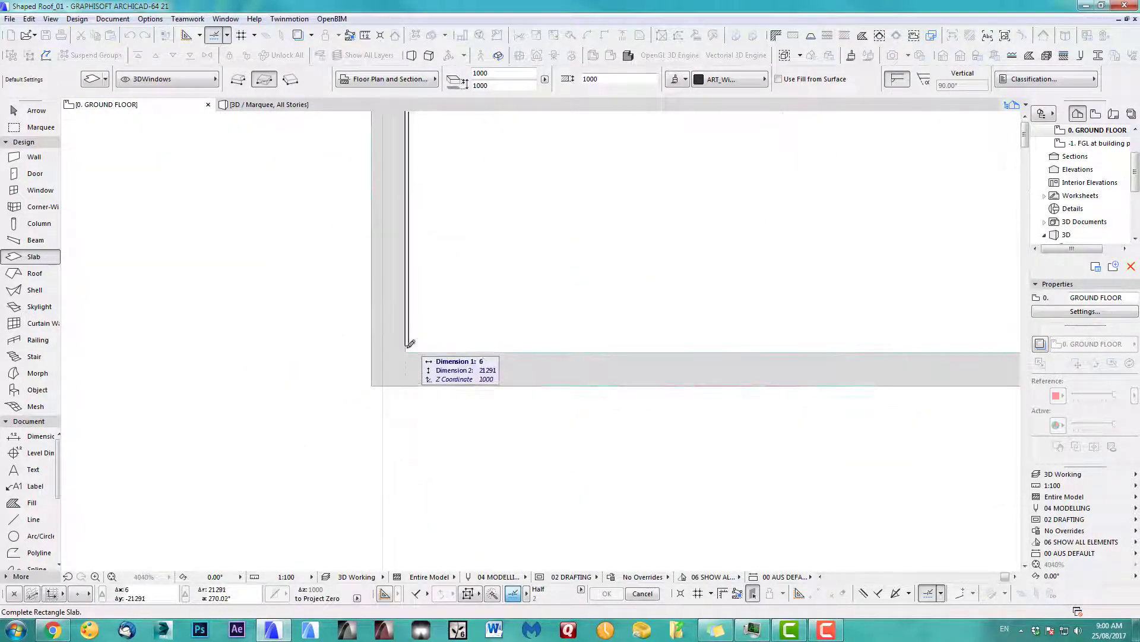
mouse_move(374, 348)
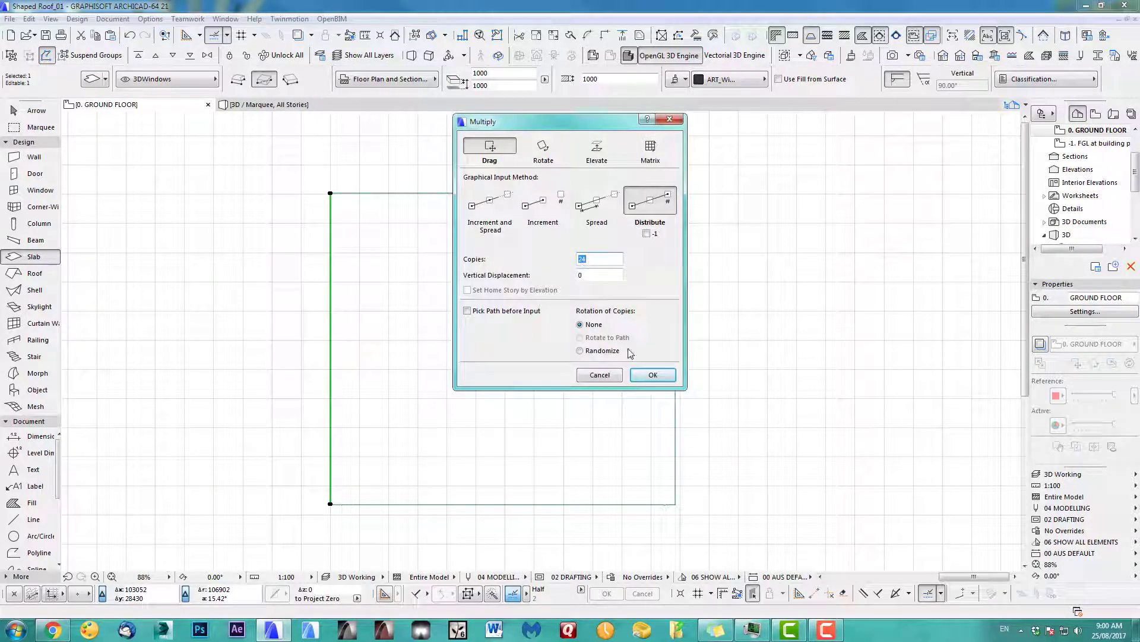
Distribute the strip copies, then multiply a second strip into 11 copies to form the grid.
click(652, 374)
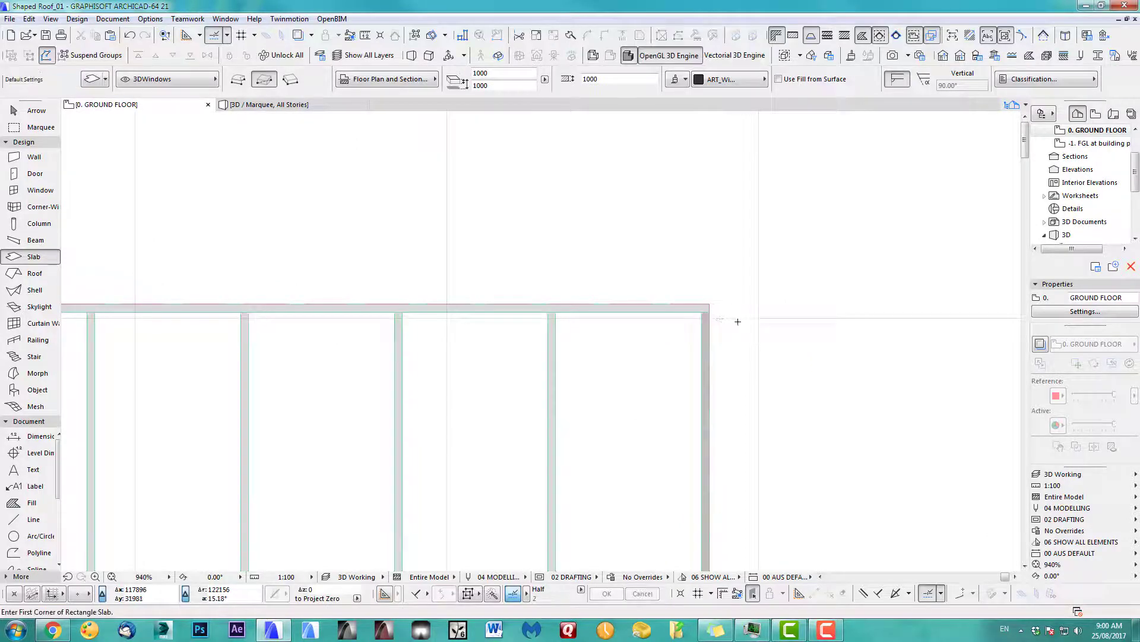
mouse_move(718, 283)
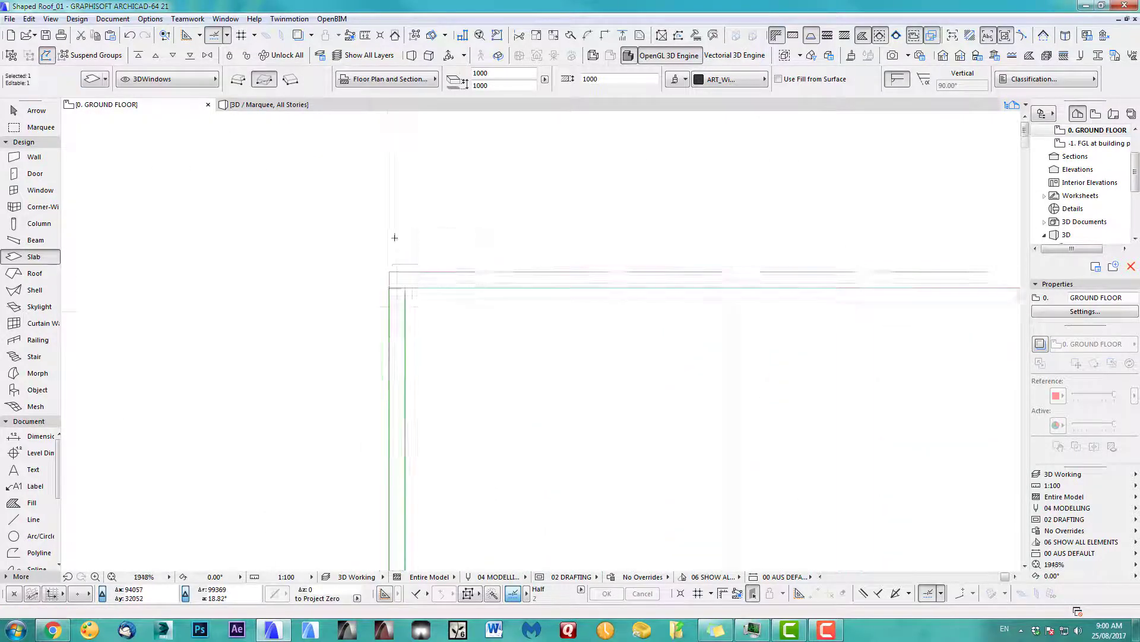
scroll(down, 3)
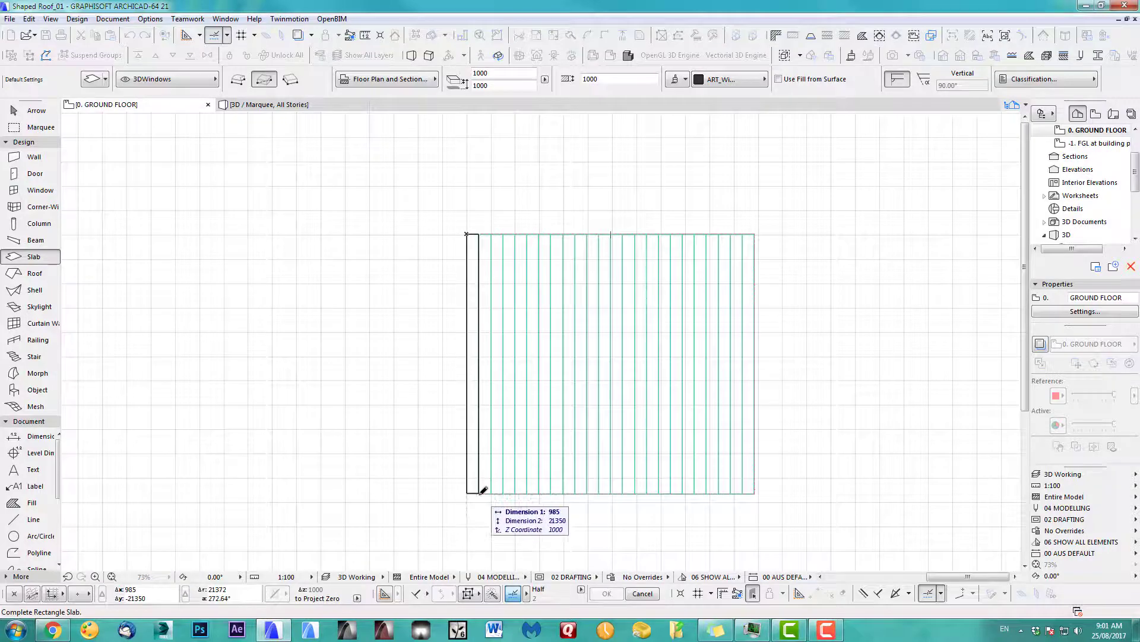
mouse_move(479, 493)
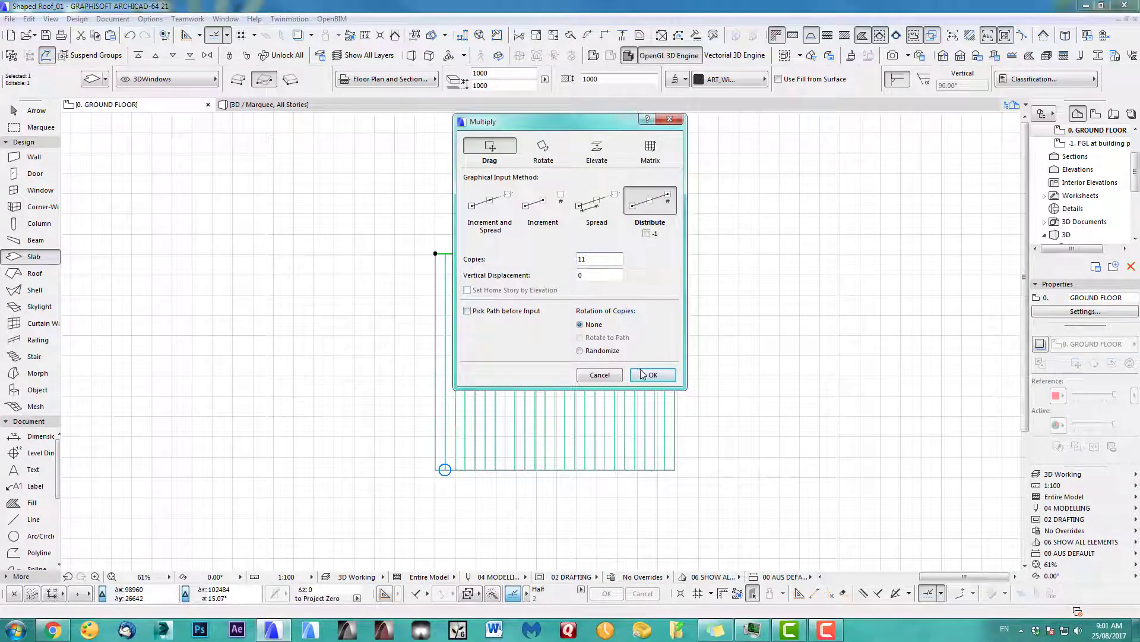
click(652, 374)
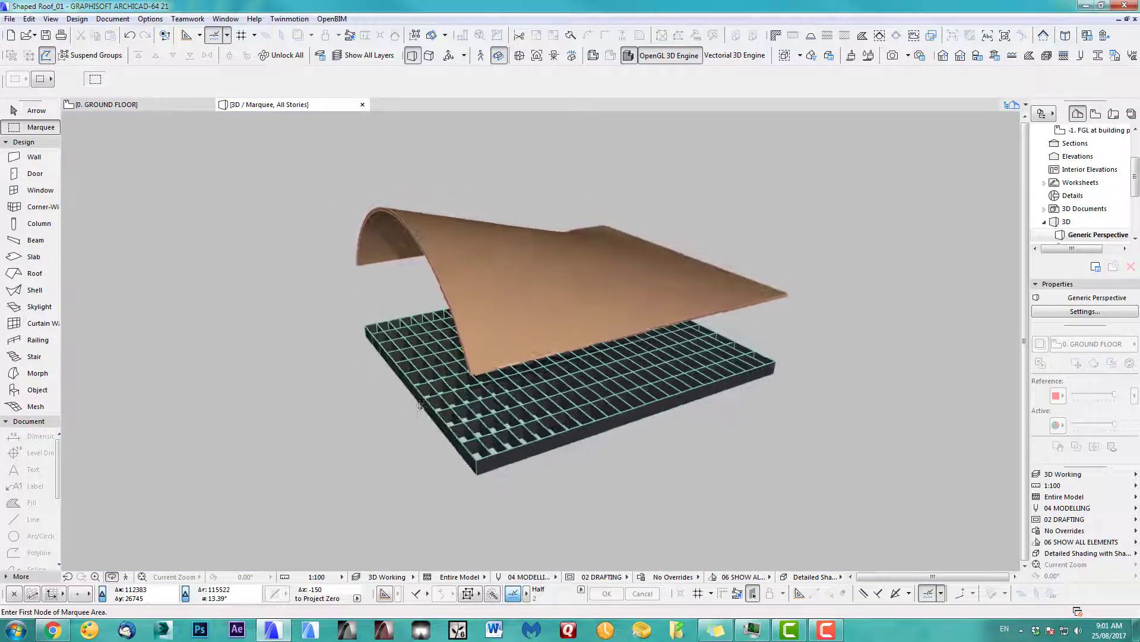
Switch views to check the slab grid sitting under the curved shell.
click(108, 105)
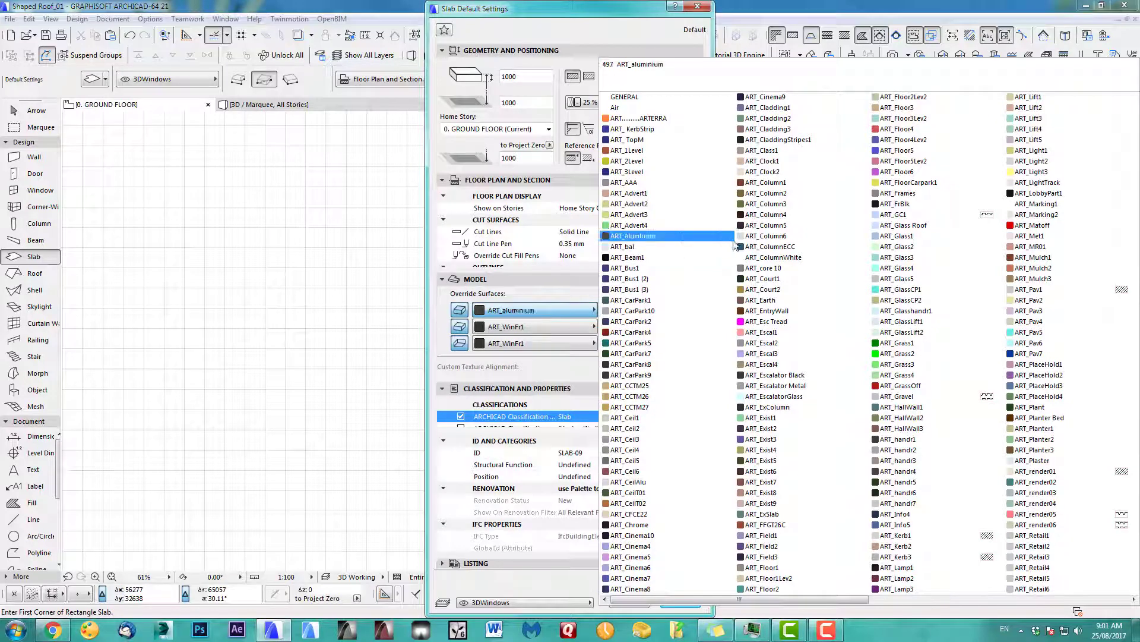
Set ART_Glass Roof on every slab face with a thicker cover fill pen and confirm.
click(902, 224)
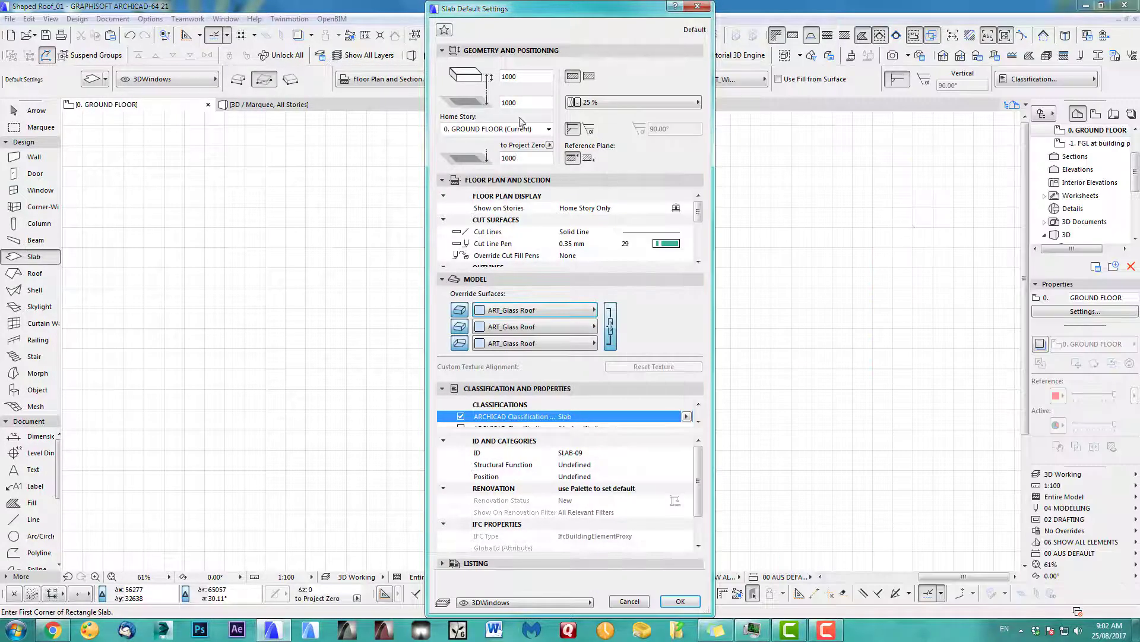
scroll(down, 3)
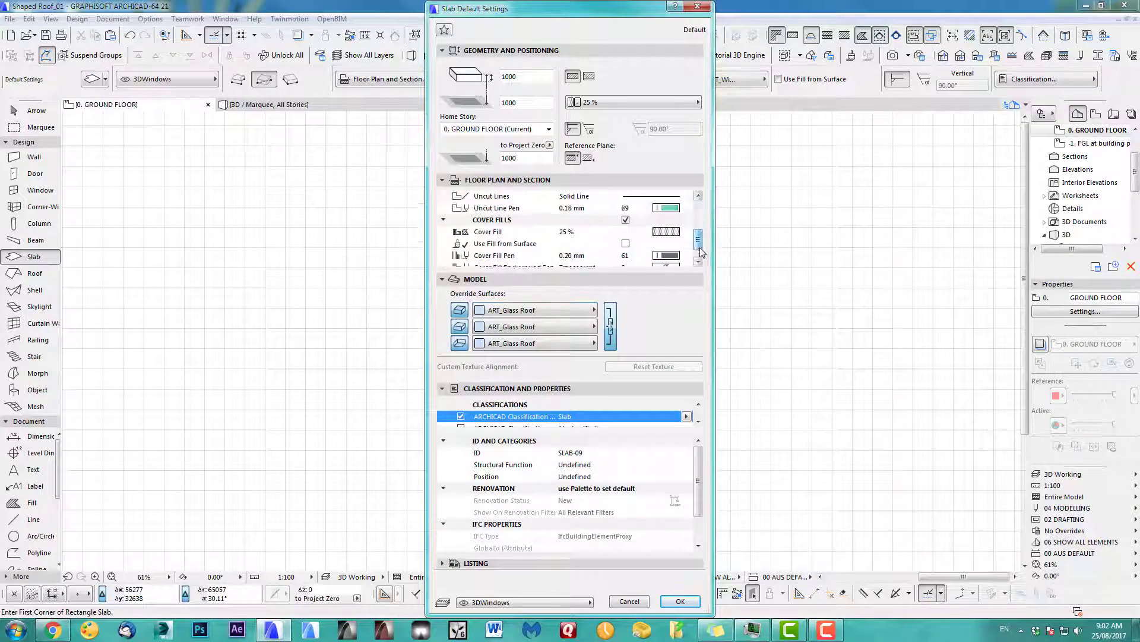
scroll(down, 3)
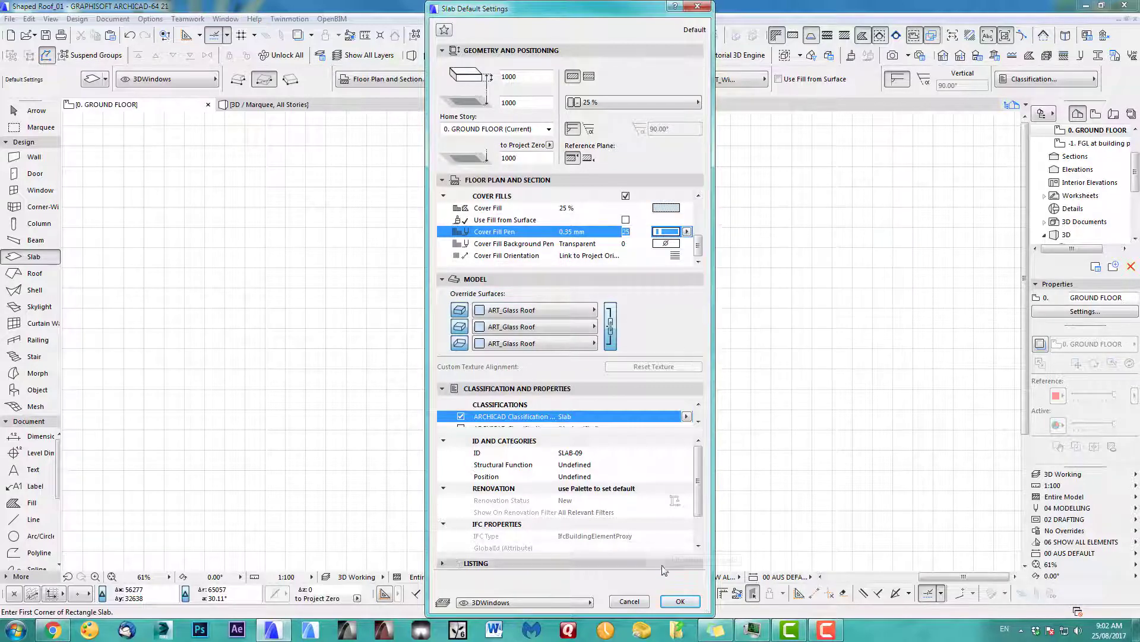
click(680, 601)
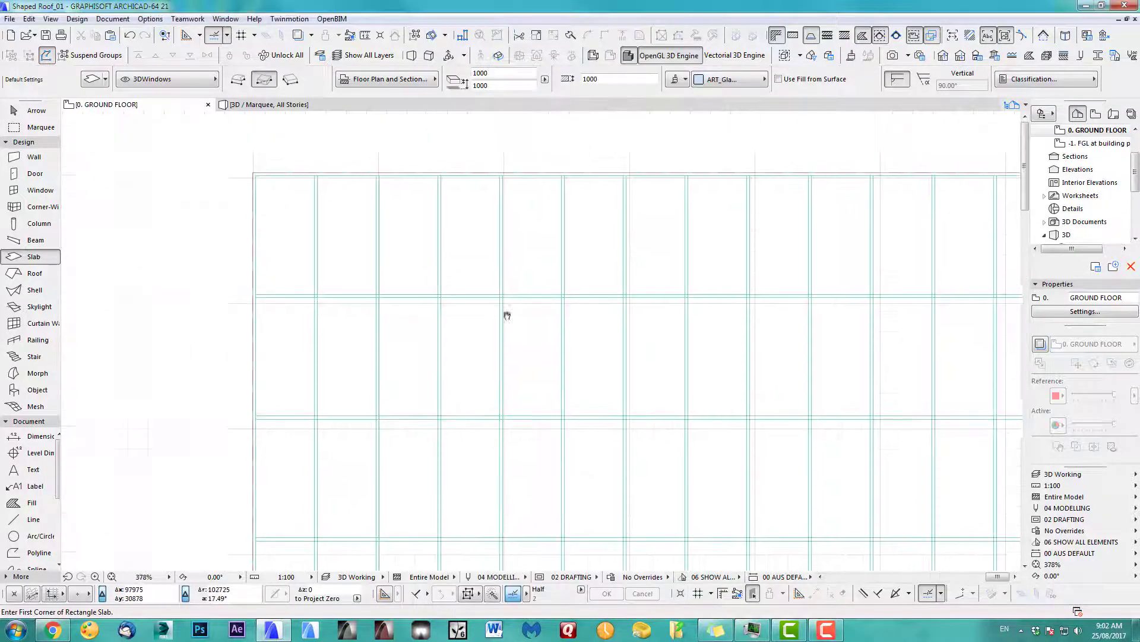
scroll(up, 3)
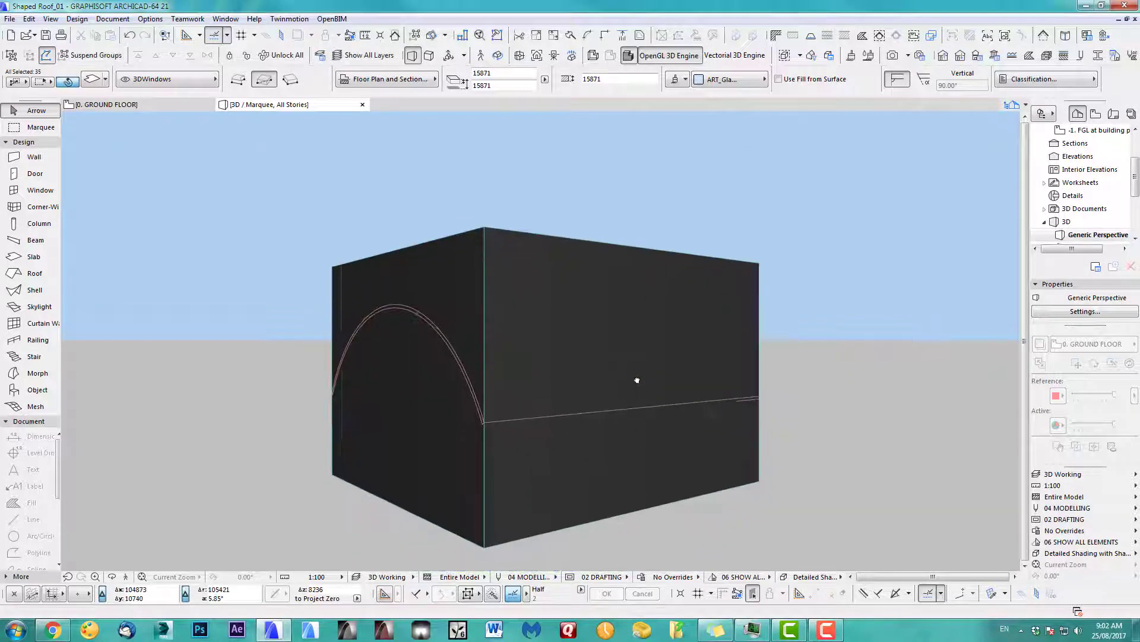
Deselect in 3D and bring up Solid Element Operations from the Design menu.
click(636, 379)
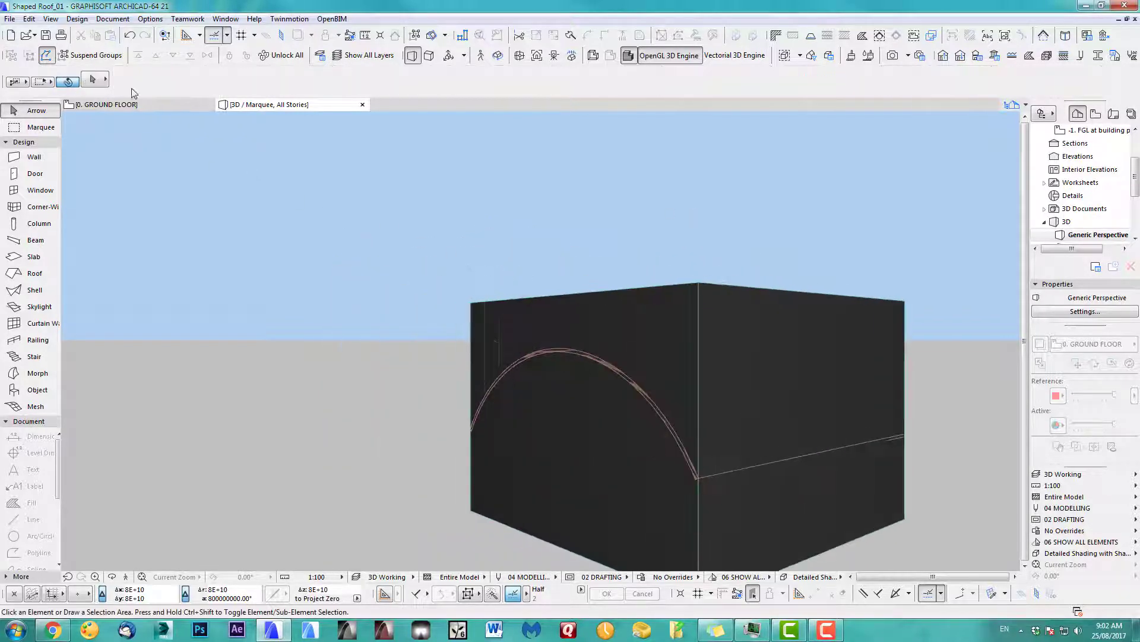
click(50, 17)
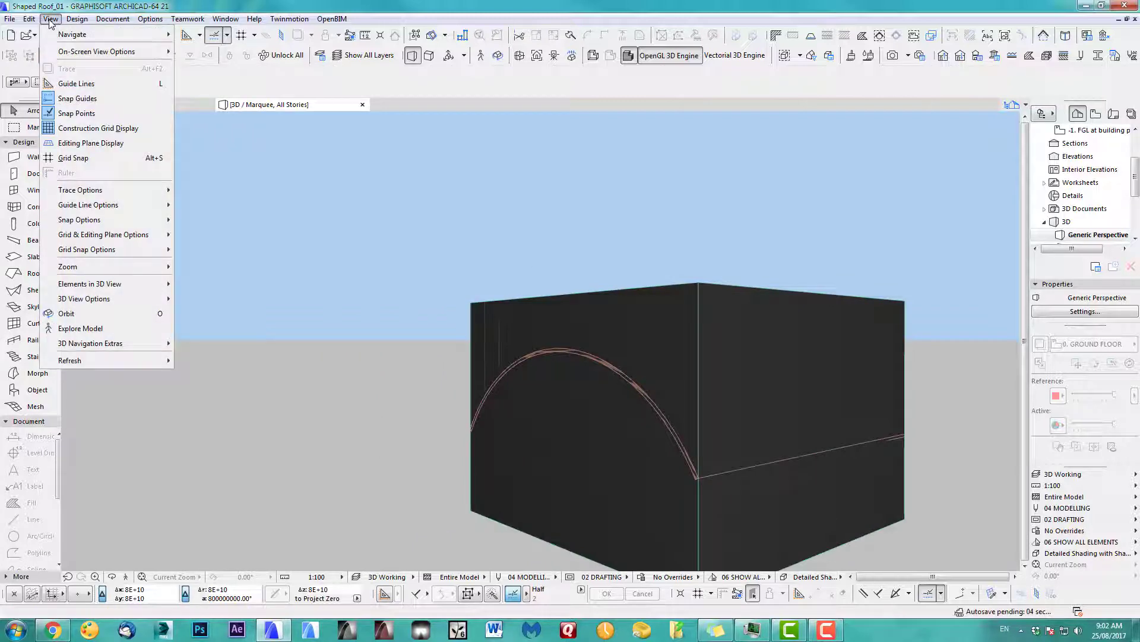
click(76, 18)
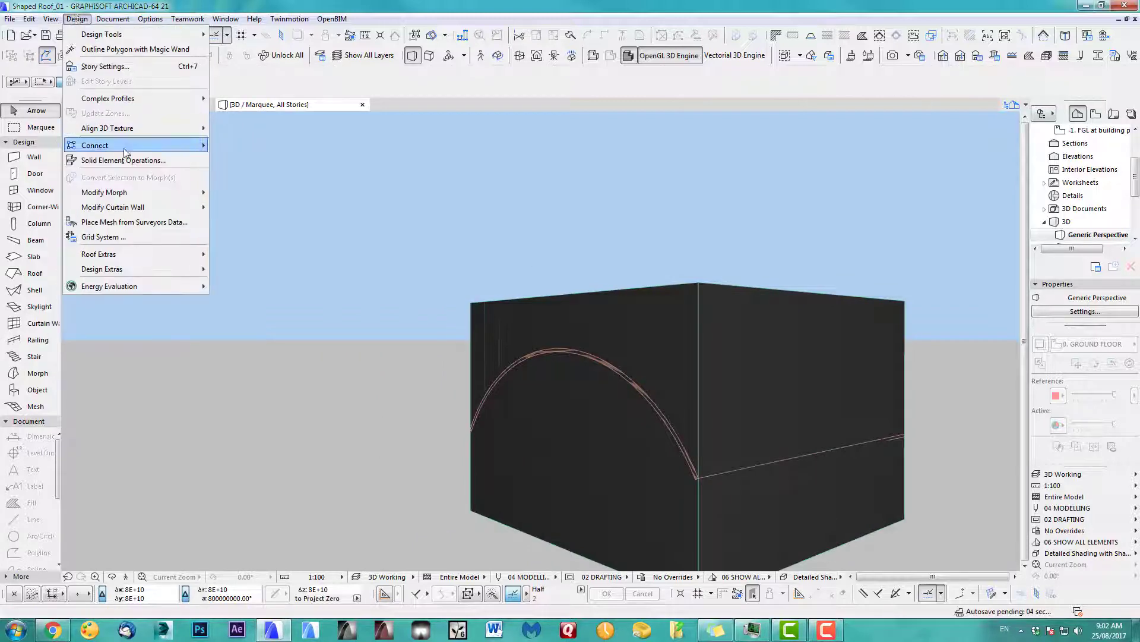
click(122, 160)
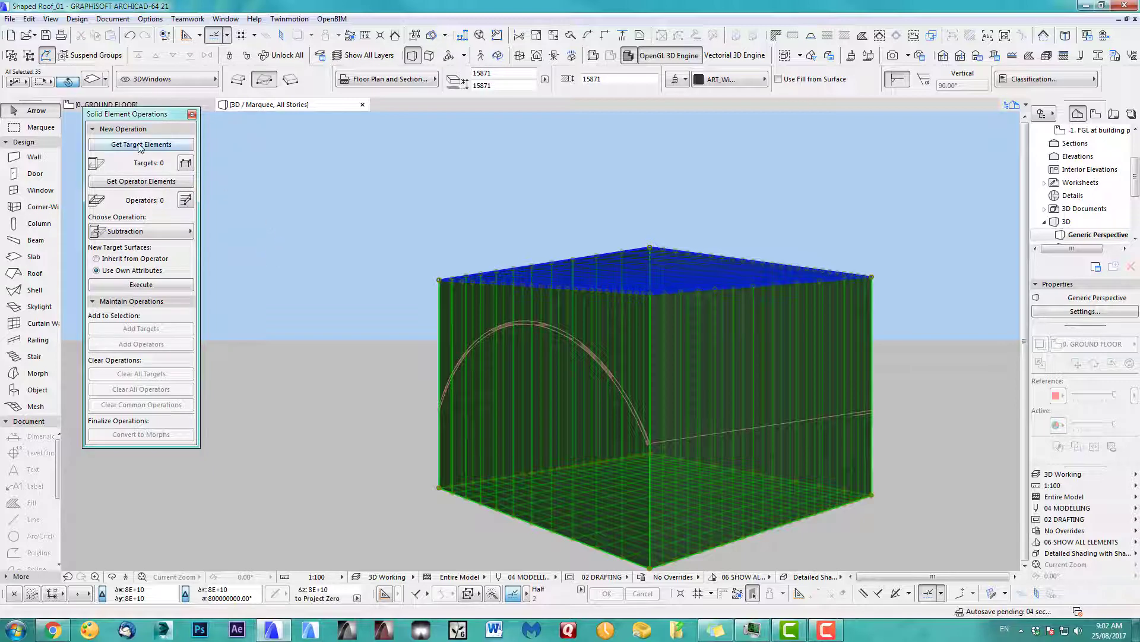
Intersect the 35 frame elements (targets) with the shell (operator) and execute.
click(141, 144)
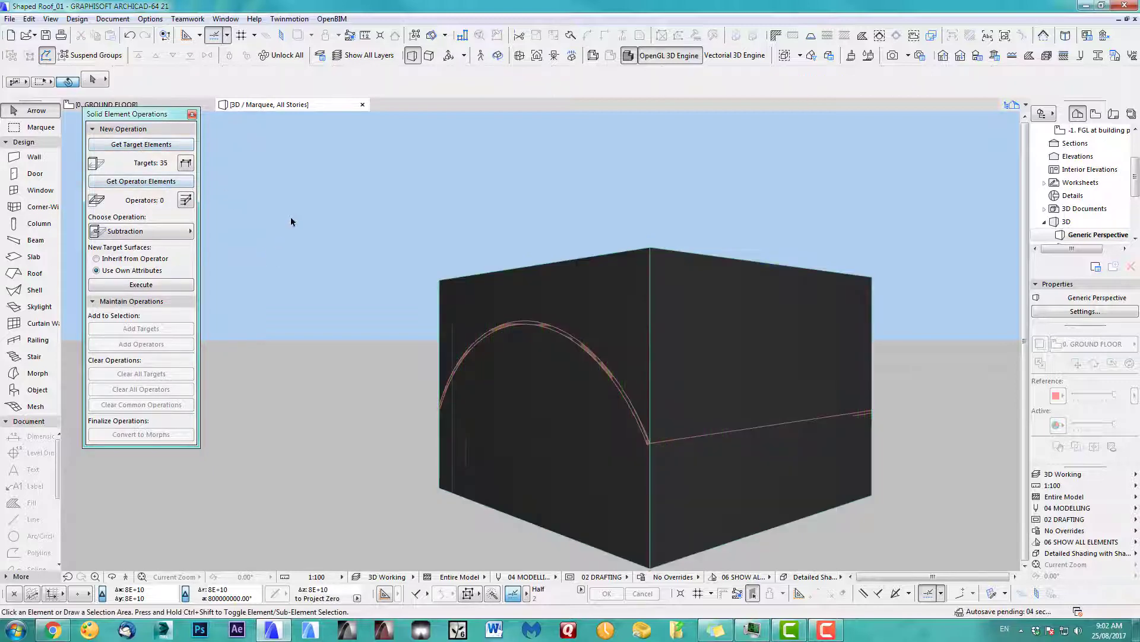
click(647, 448)
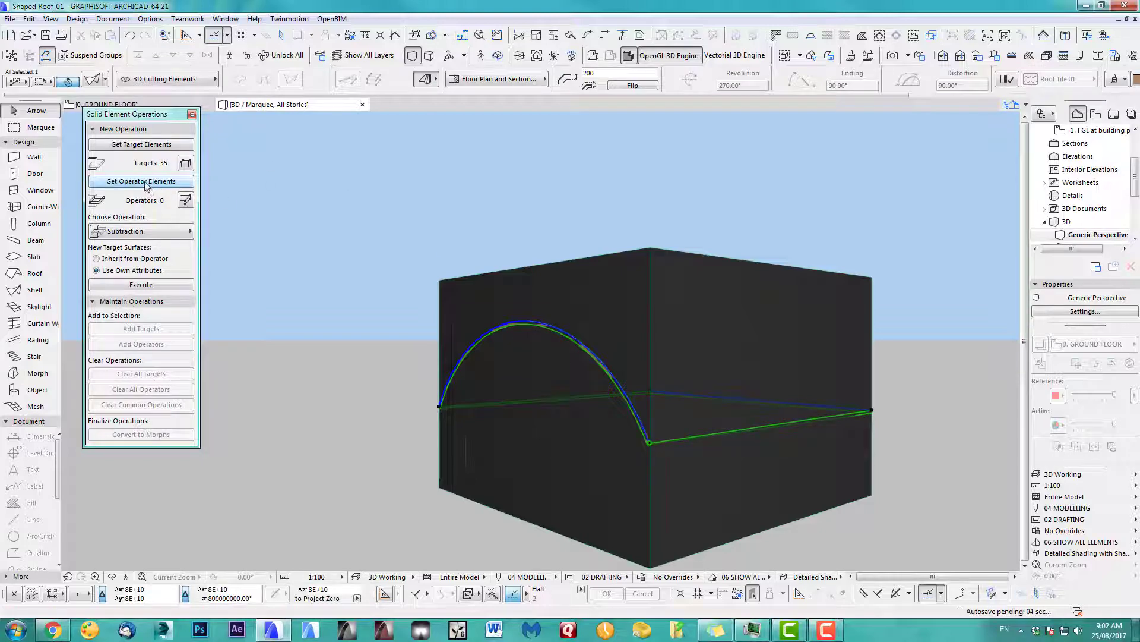
click(137, 231)
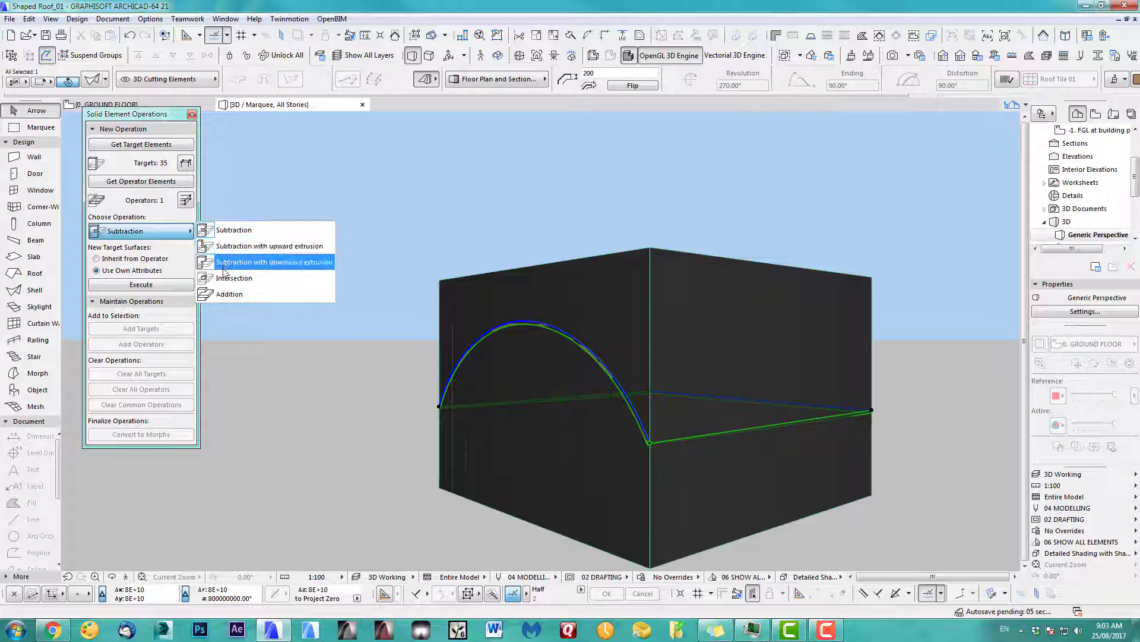
click(234, 278)
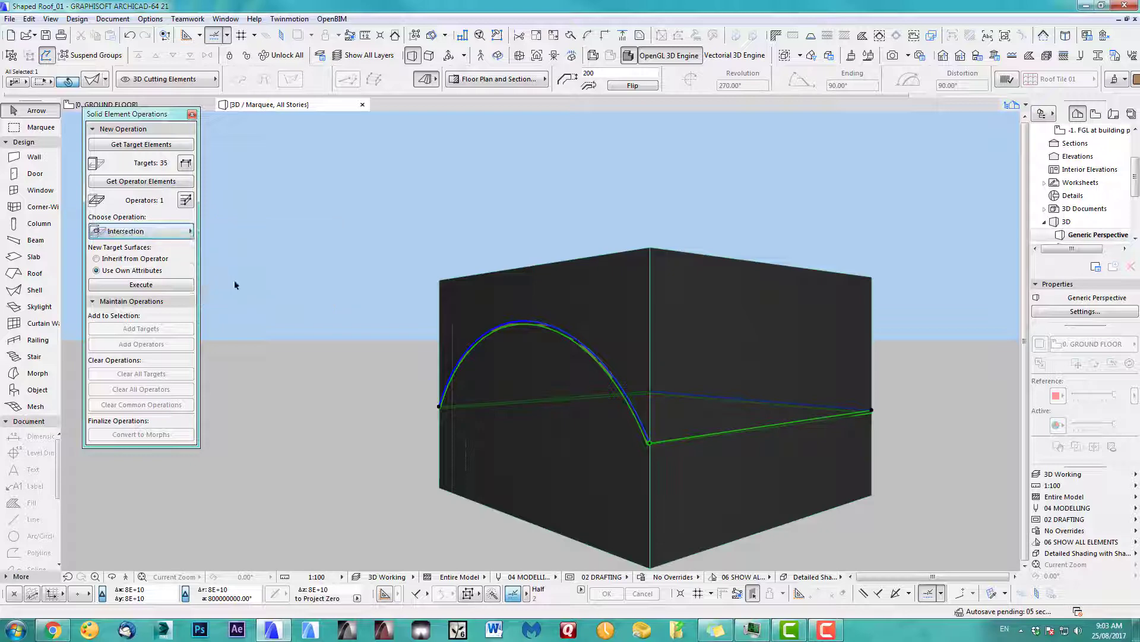
mouse_move(204, 304)
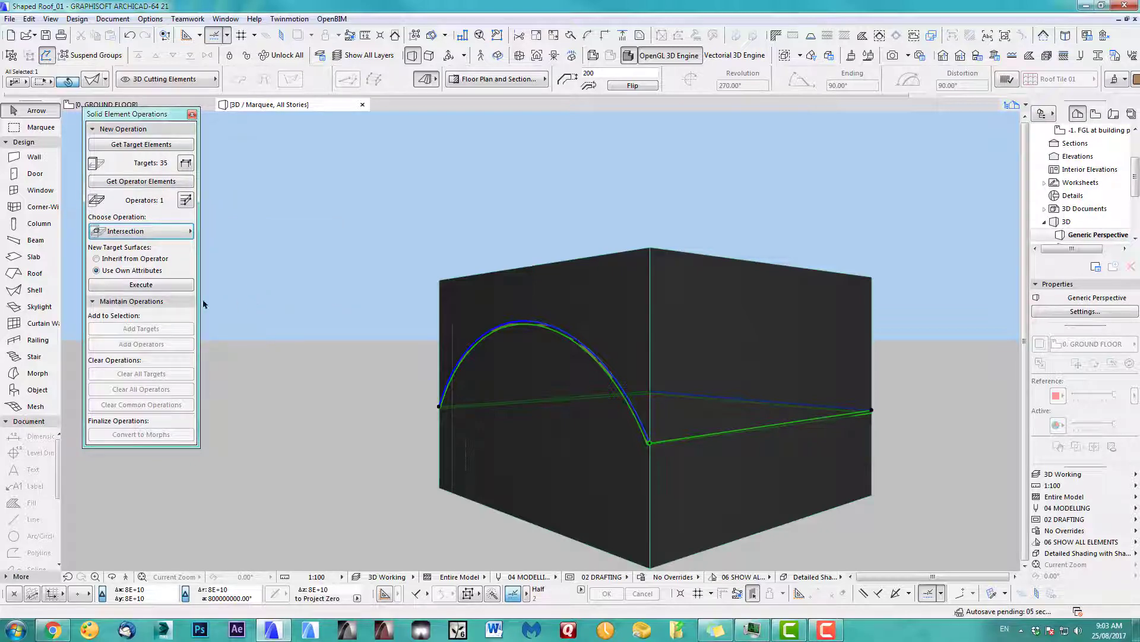
click(140, 284)
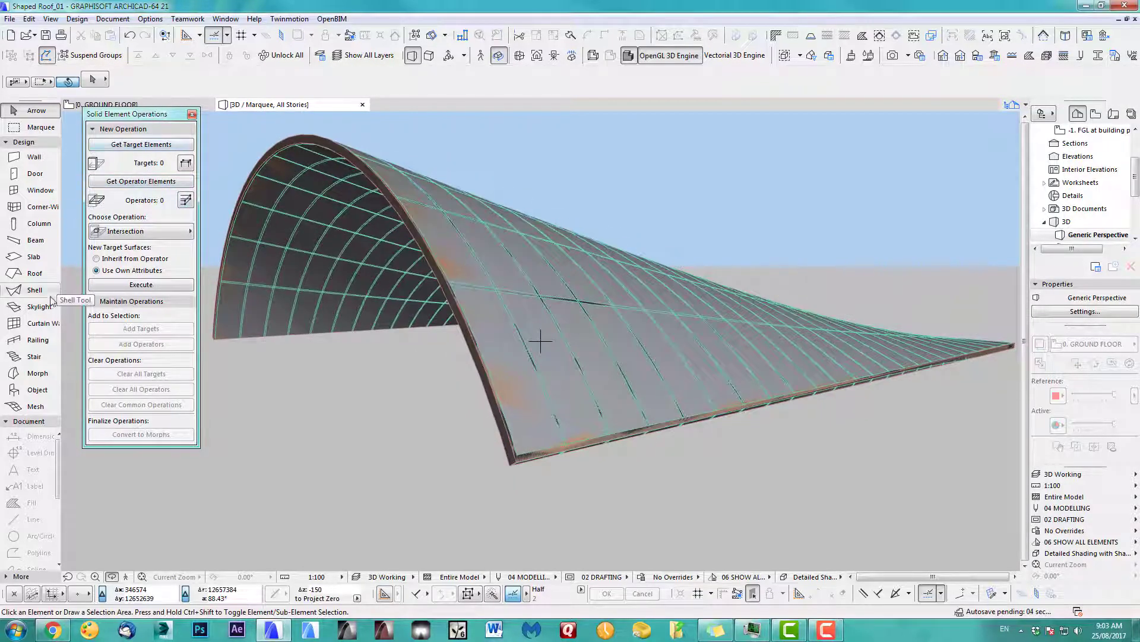
click(35, 290)
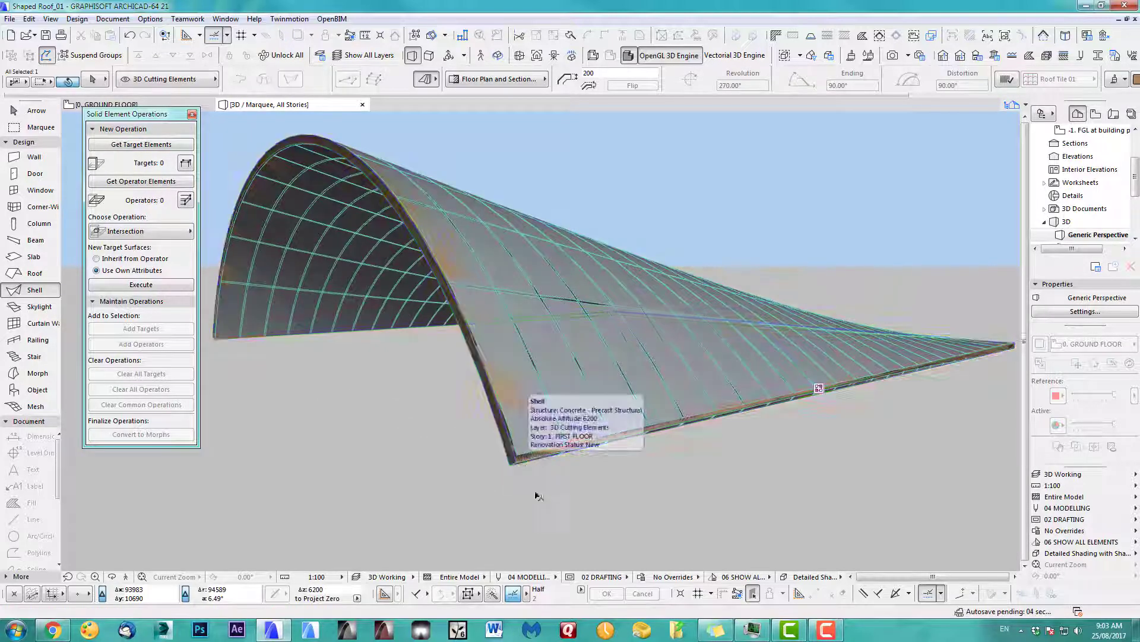
click(582, 254)
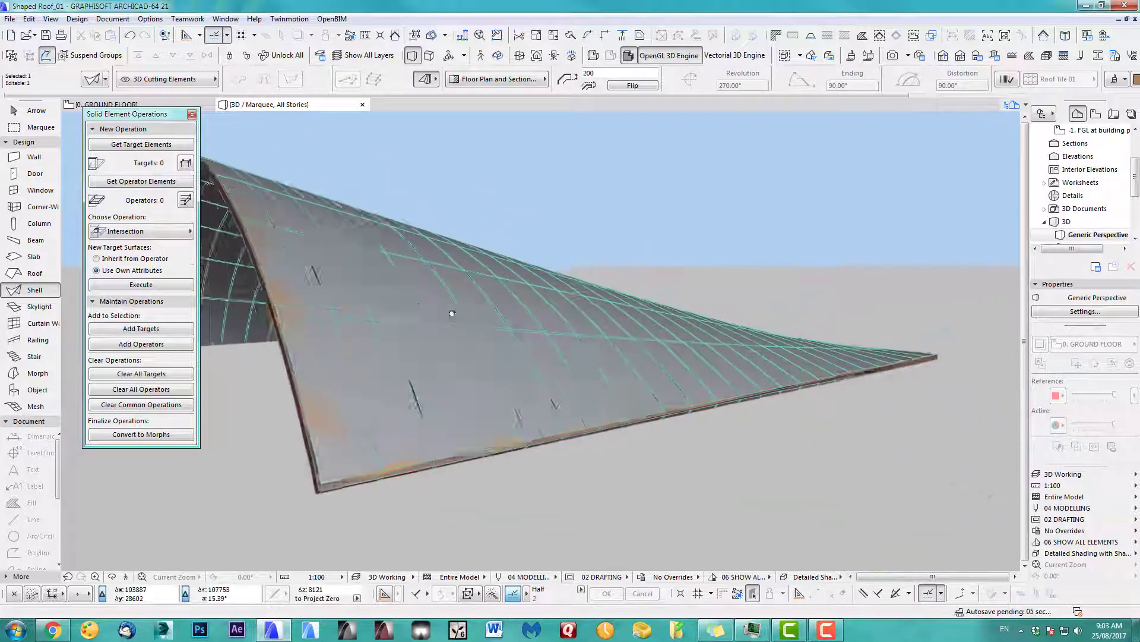
click(167, 78)
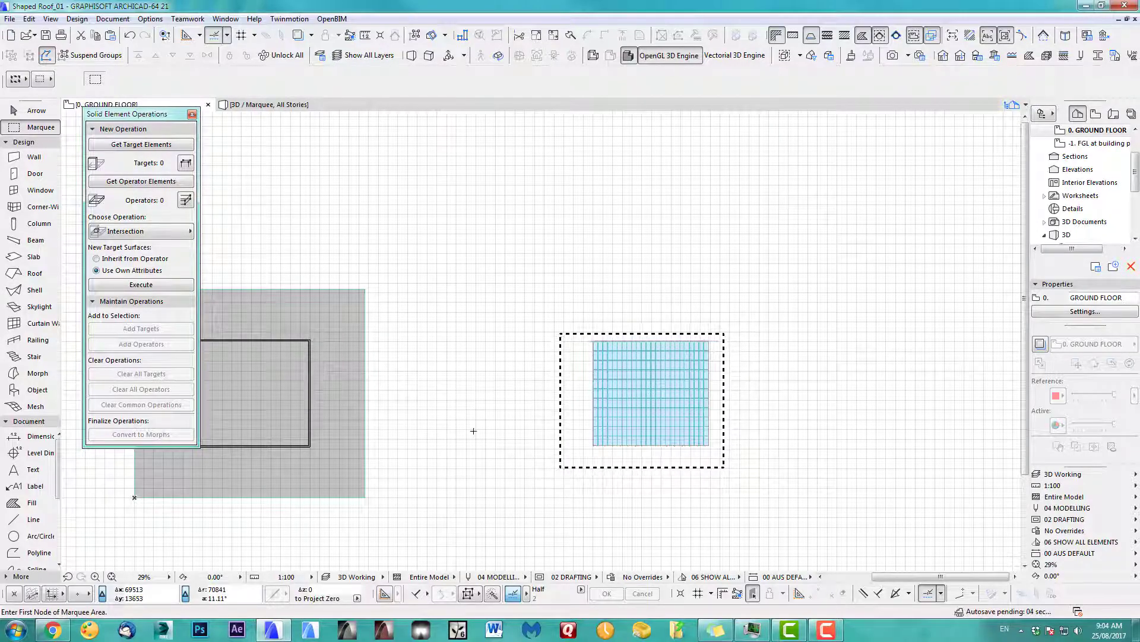
mouse_move(487, 442)
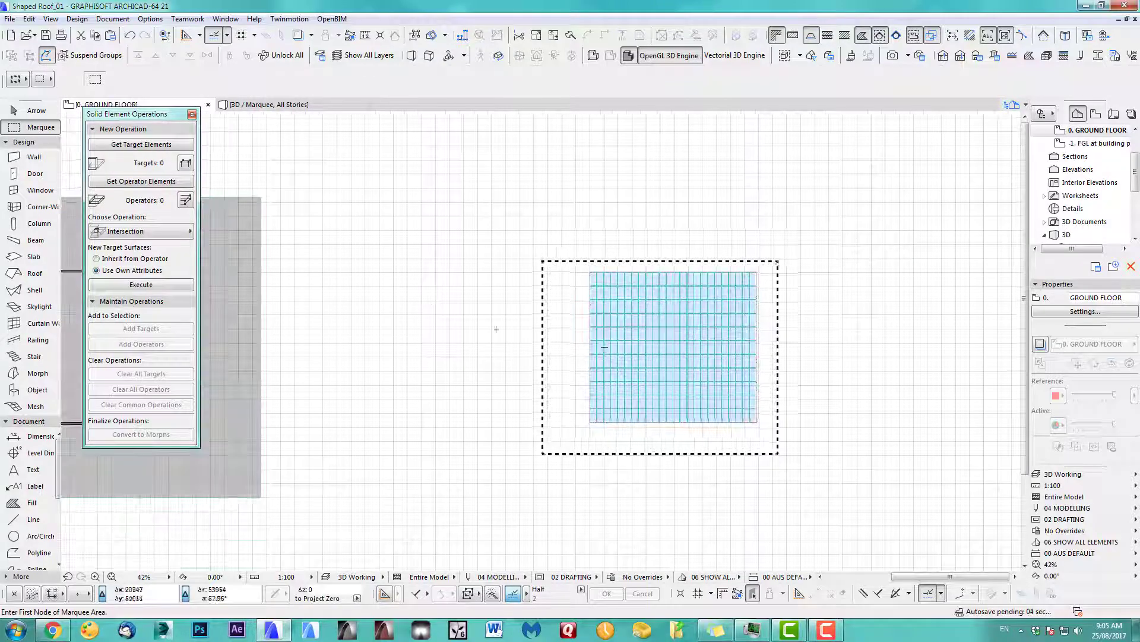
Select the roof grid elements in the floor plan and place them over the wall rectangle.
scroll(up, 3)
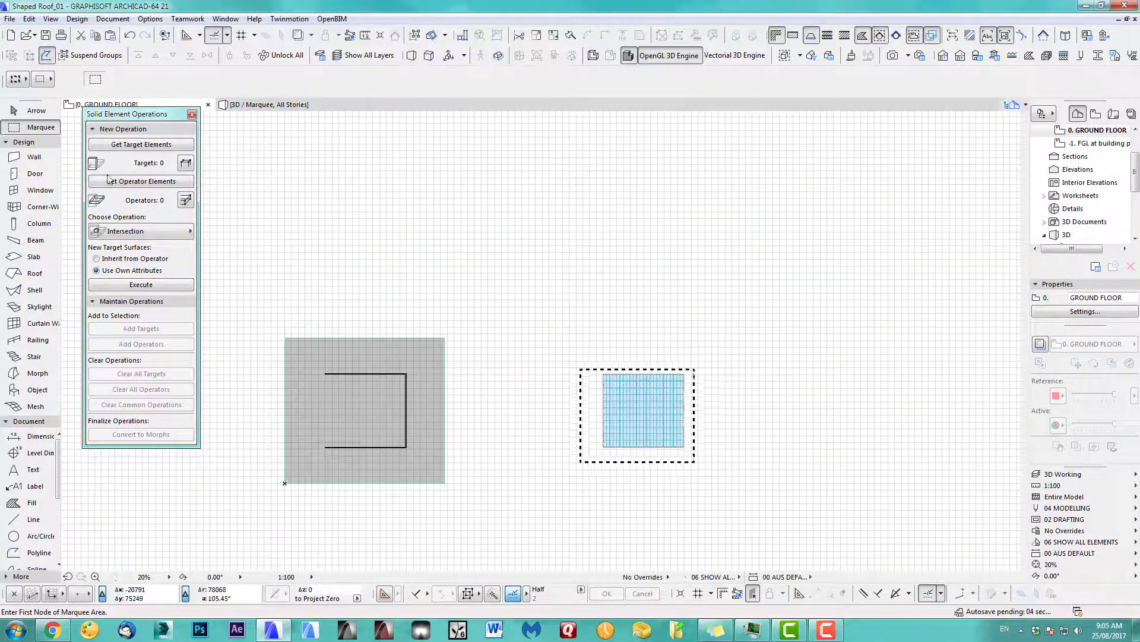
click(643, 410)
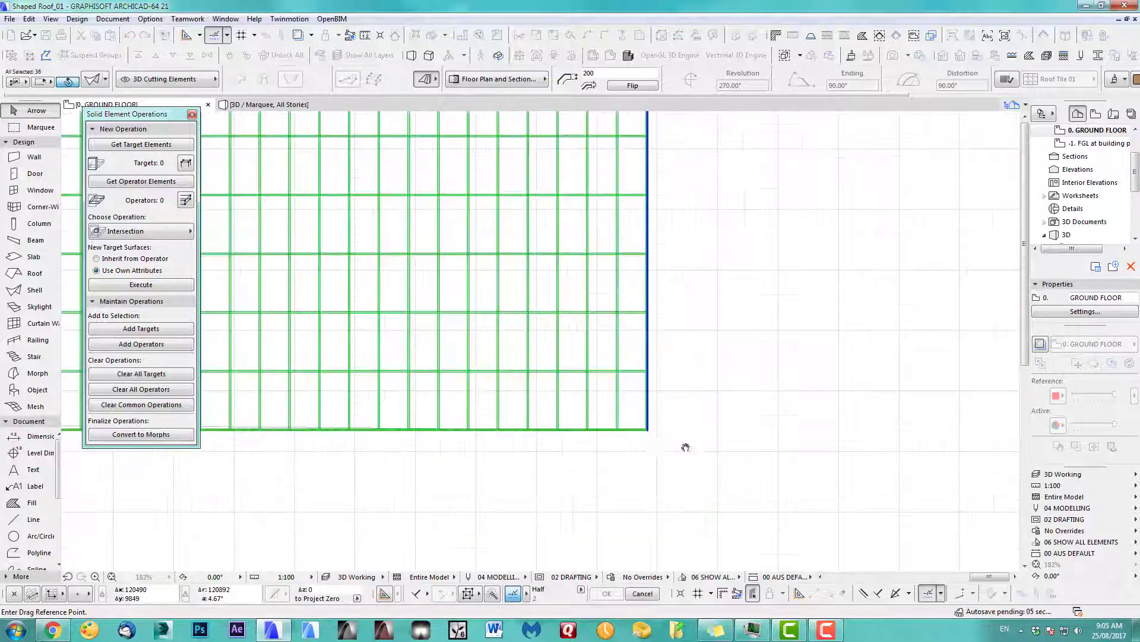
scroll(down, 3)
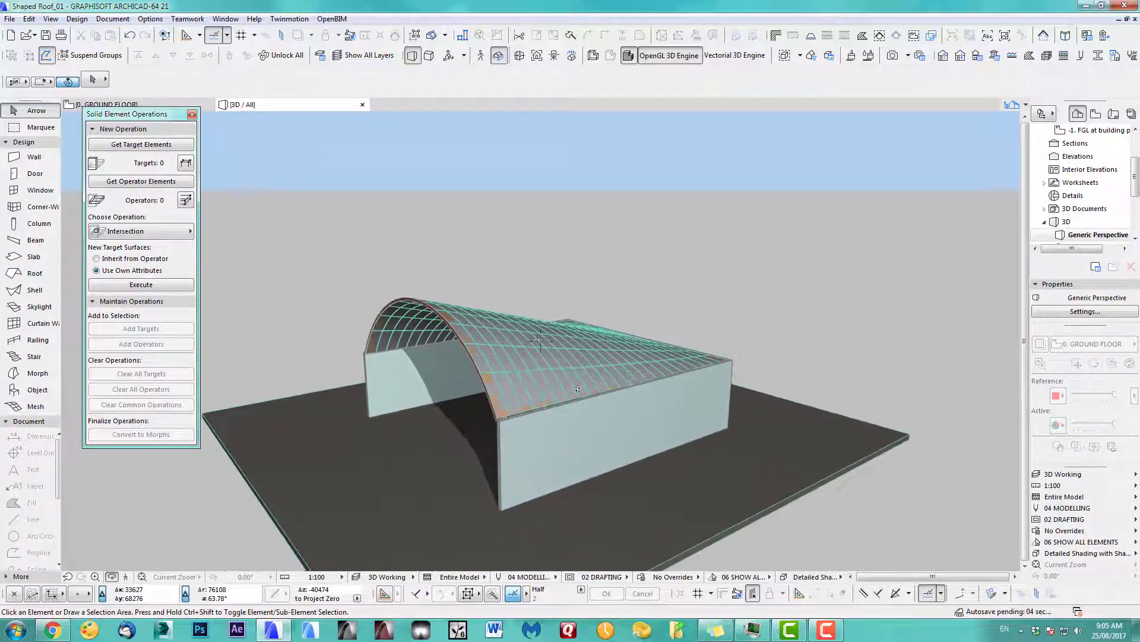
click(1069, 474)
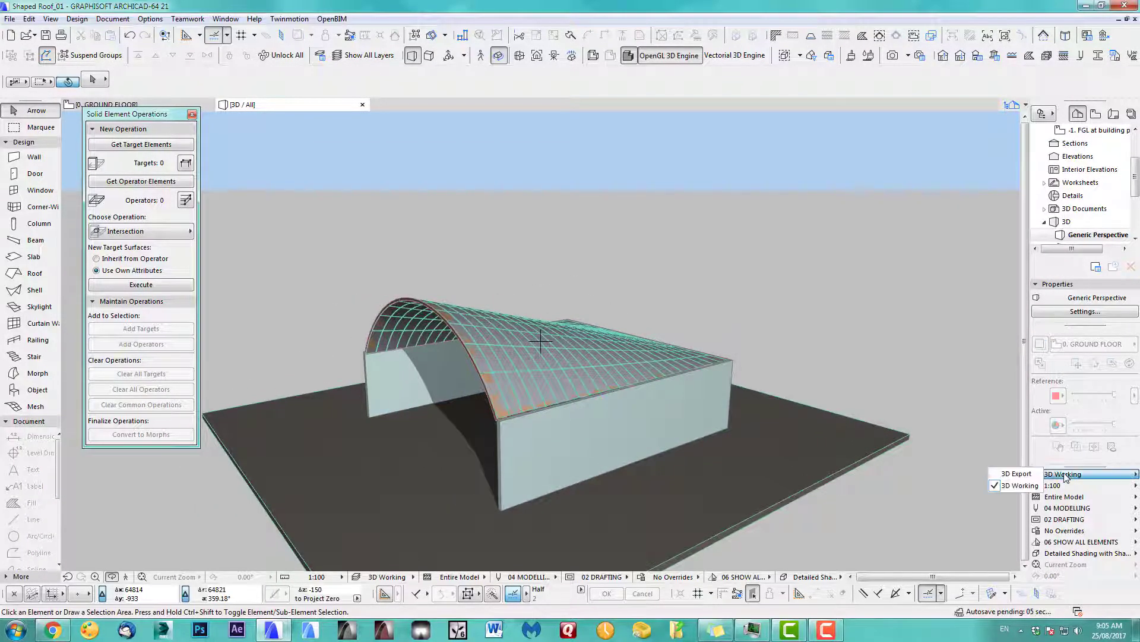
click(1086, 474)
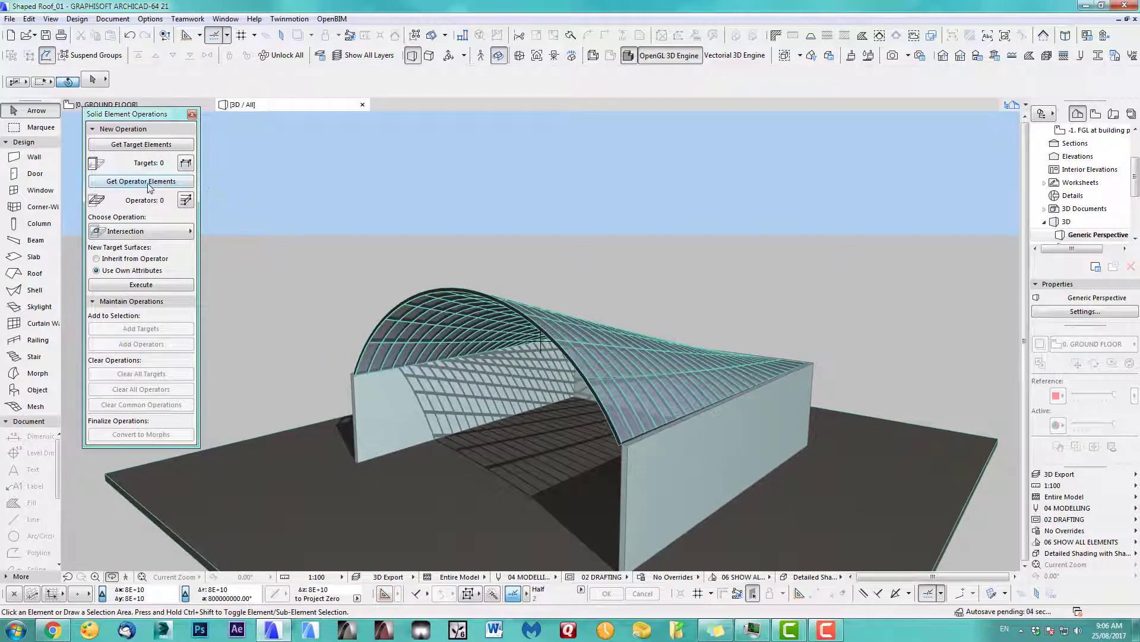
click(1084, 474)
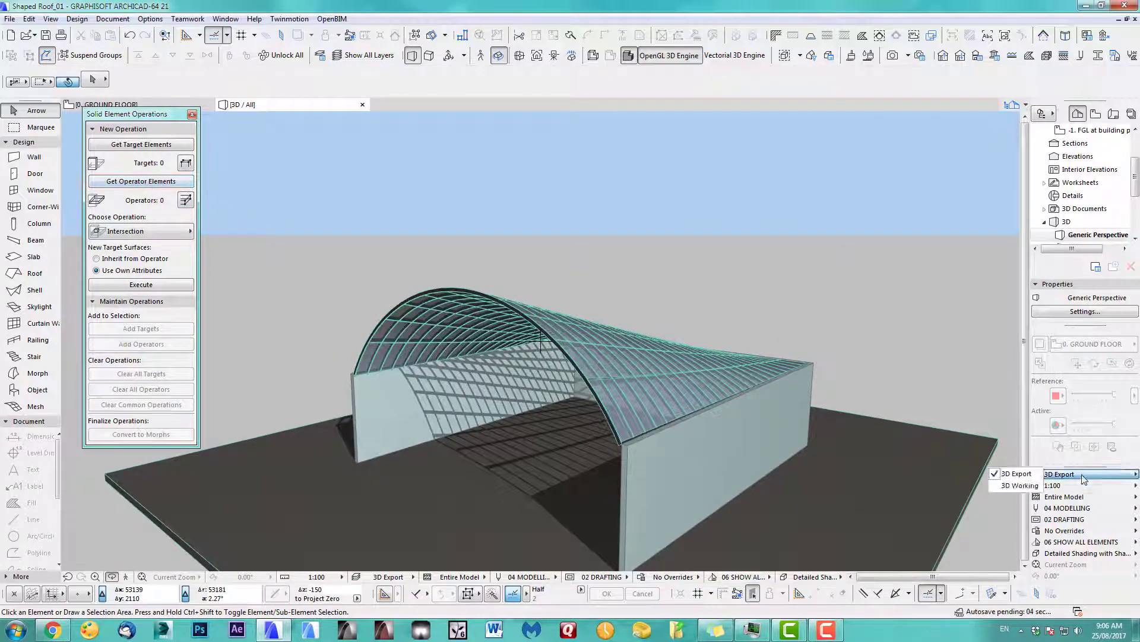
click(1017, 484)
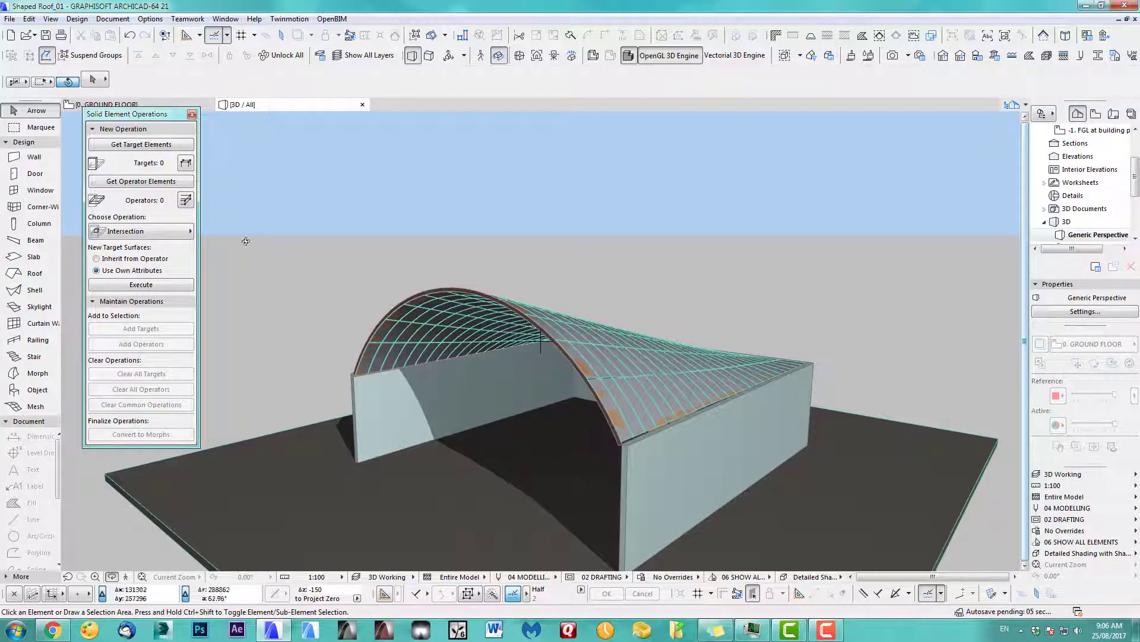
click(35, 290)
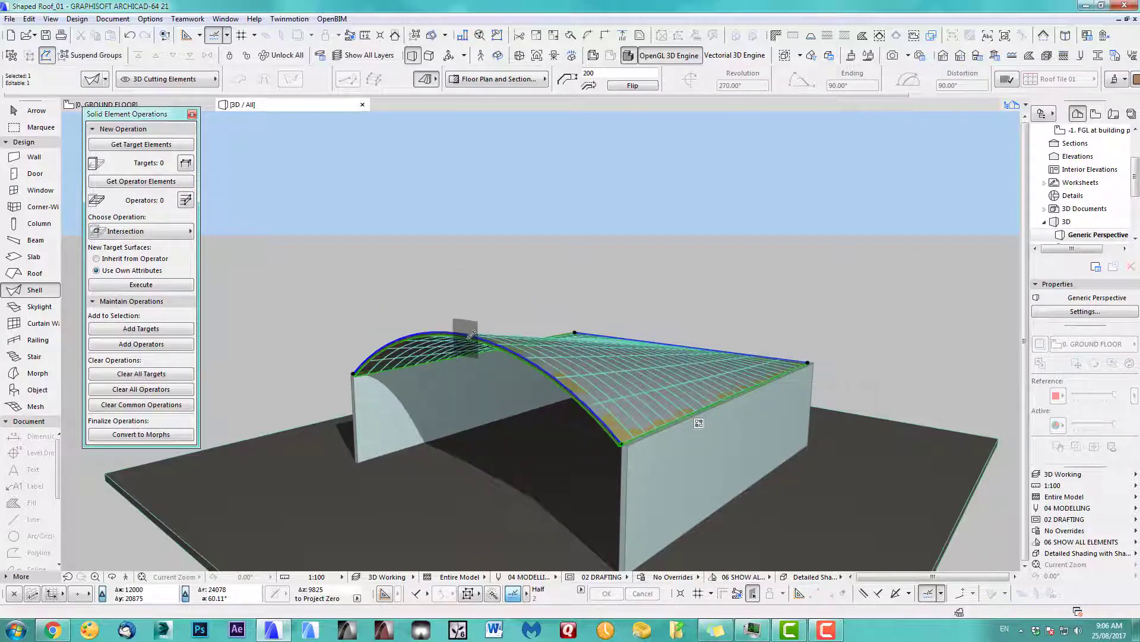
Display the arched glass roof over the walls in the 3D Export style with shadows.
click(1090, 474)
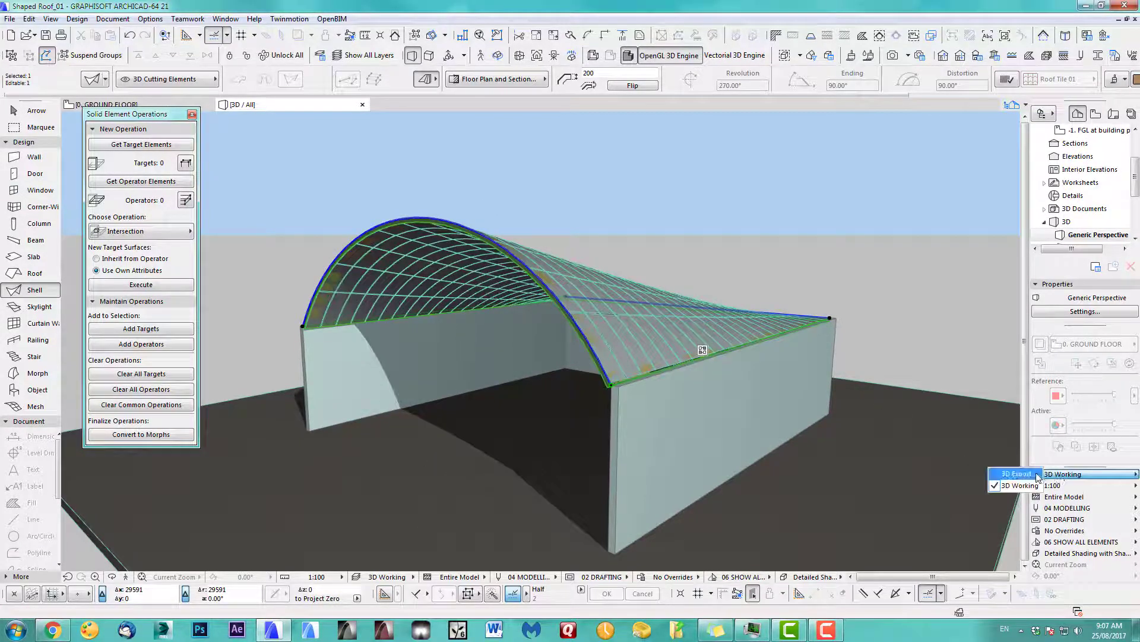
click(1016, 474)
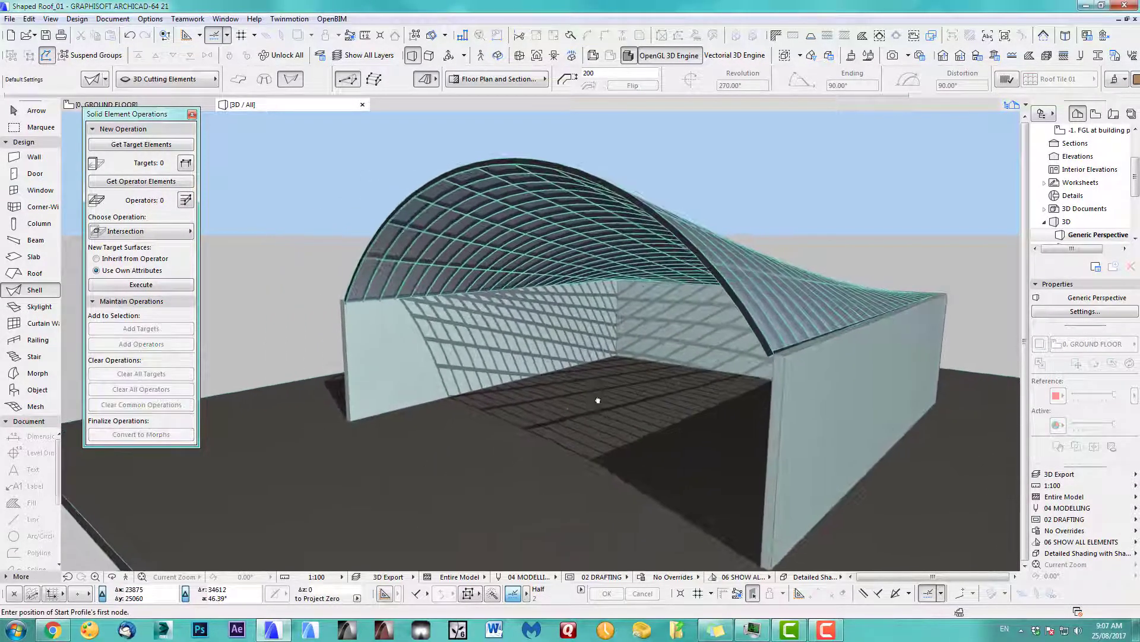